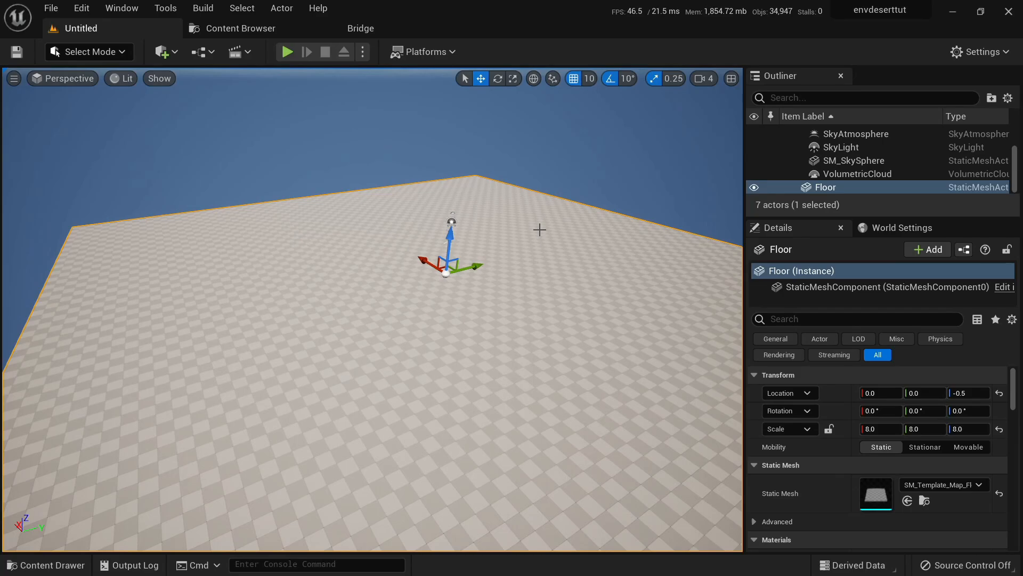
# Step: Save the current level under a new name
pyautogui.click(51, 8)
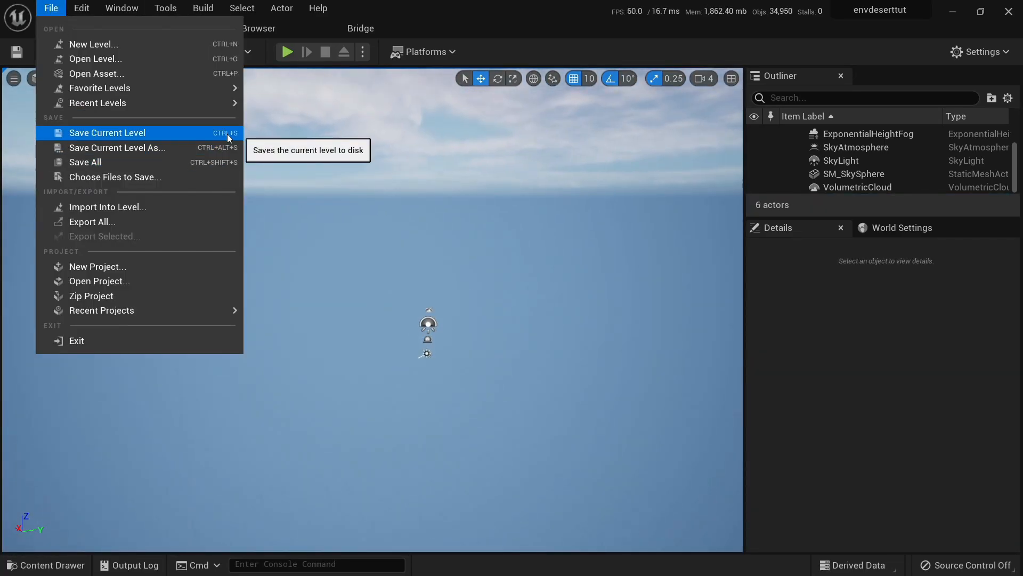
pyautogui.click(117, 147)
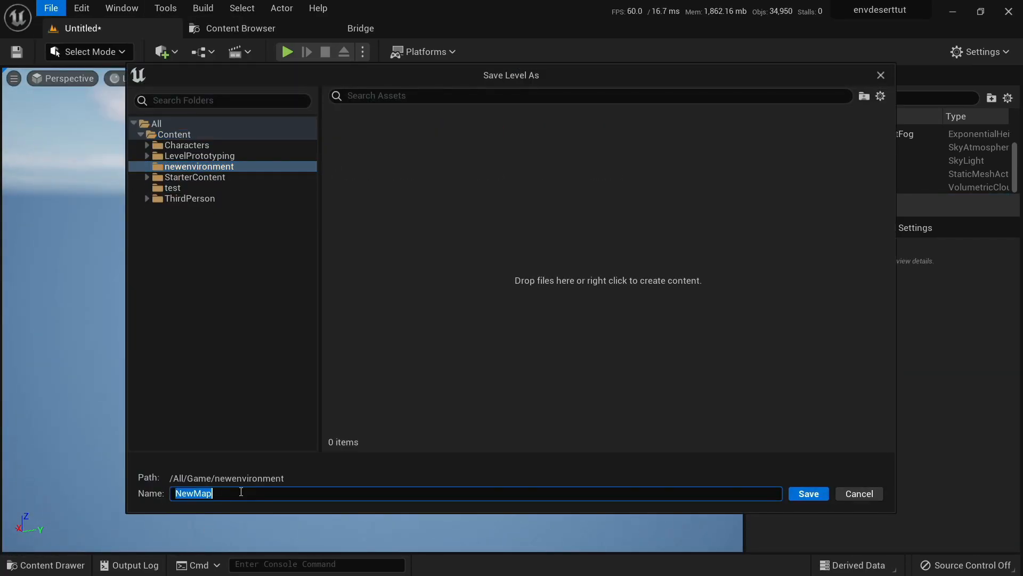
pyautogui.click(807, 492)
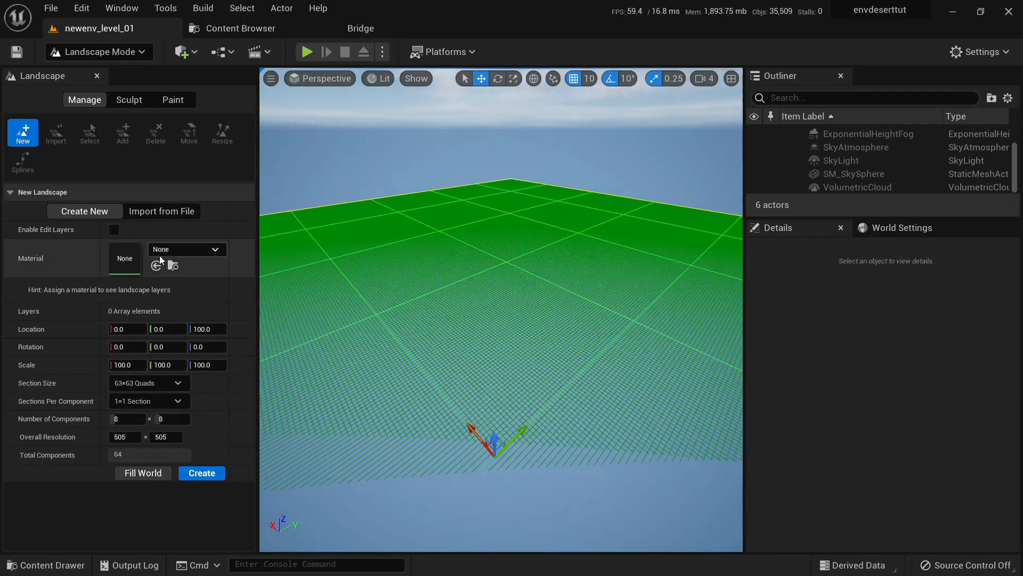
# Step: Create a landscape with edit layers enabled and 2x2 sections per component
pyautogui.click(114, 229)
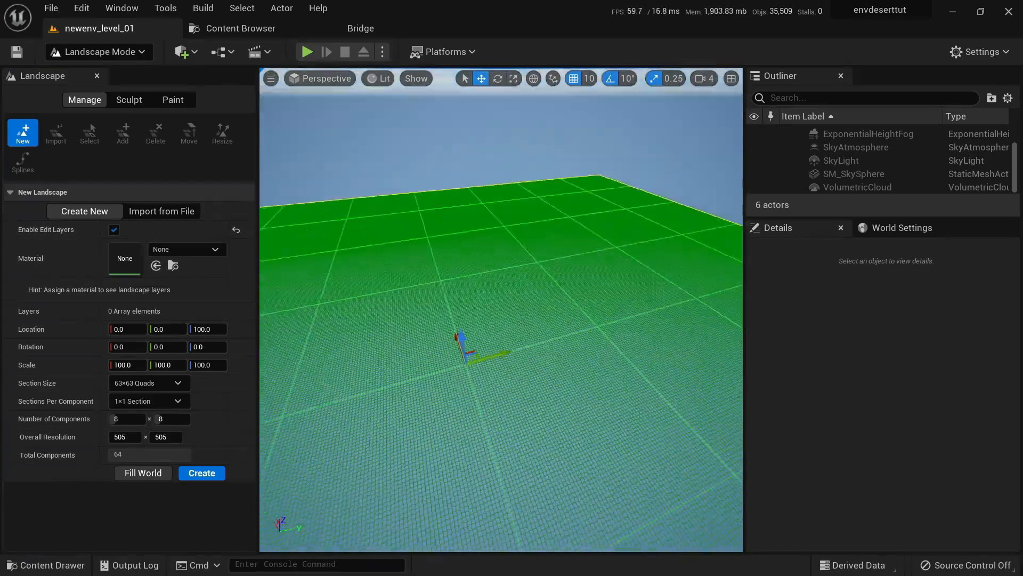
pyautogui.click(148, 401)
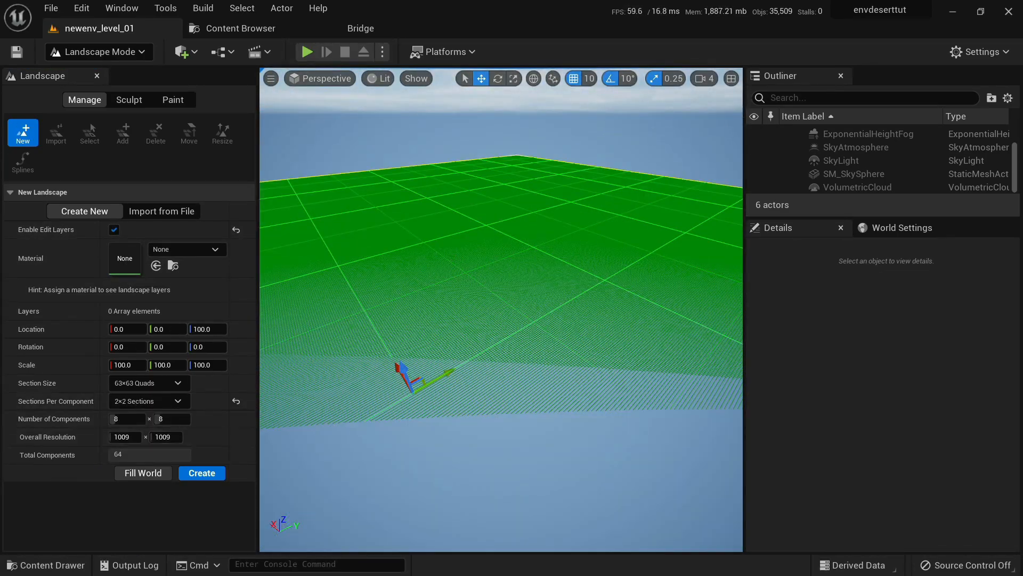
pyautogui.click(202, 472)
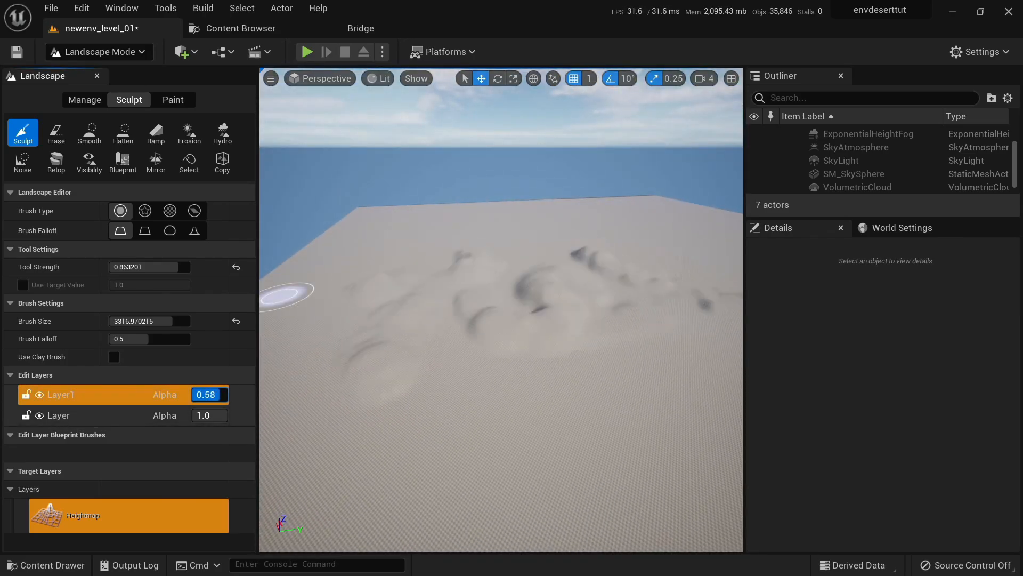
pyautogui.rightClick(62, 339)
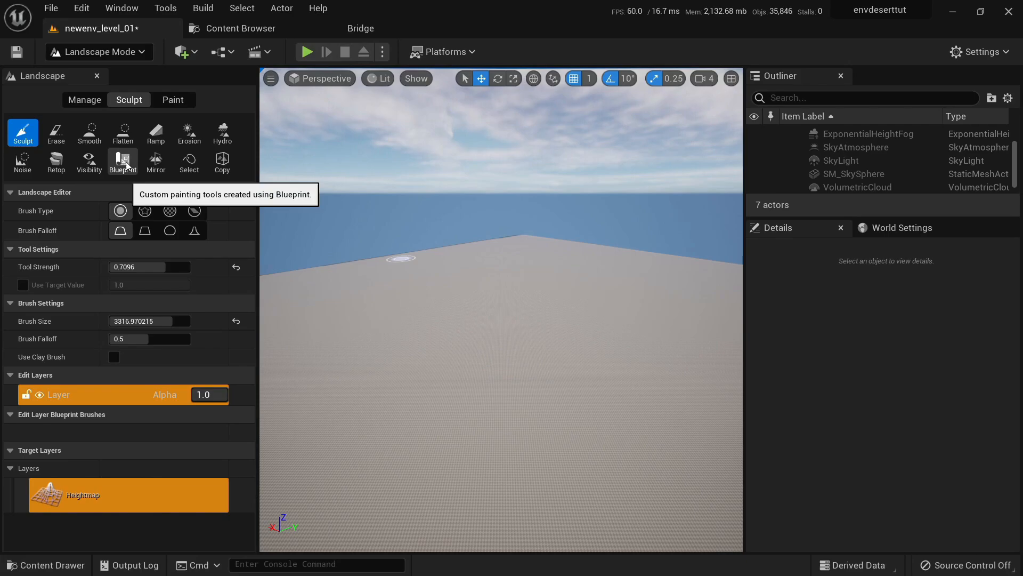
# Step: Add a new blueprint-brush edit layer for the landmass and test-play the level
pyautogui.click(122, 162)
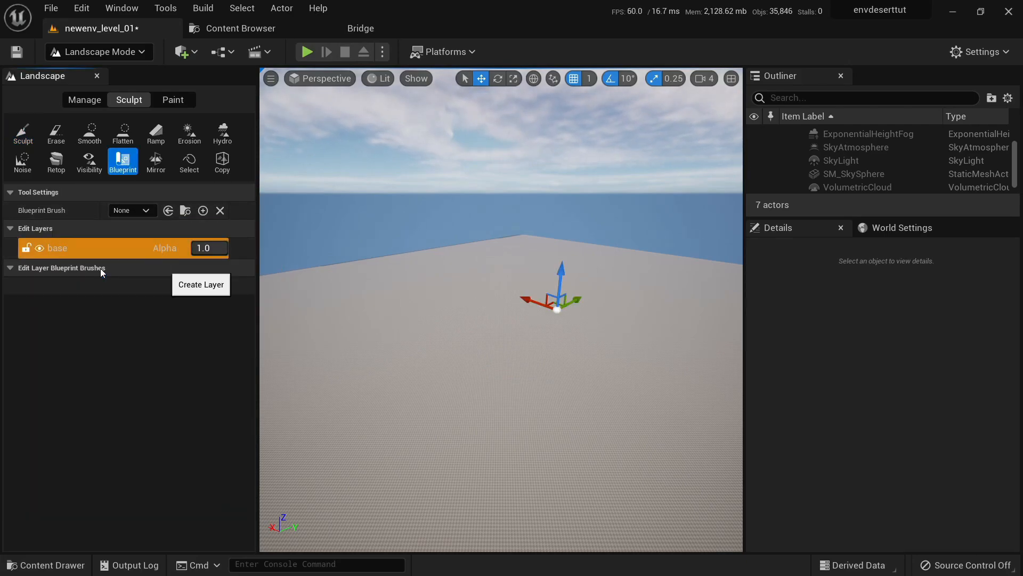
pyautogui.click(200, 284)
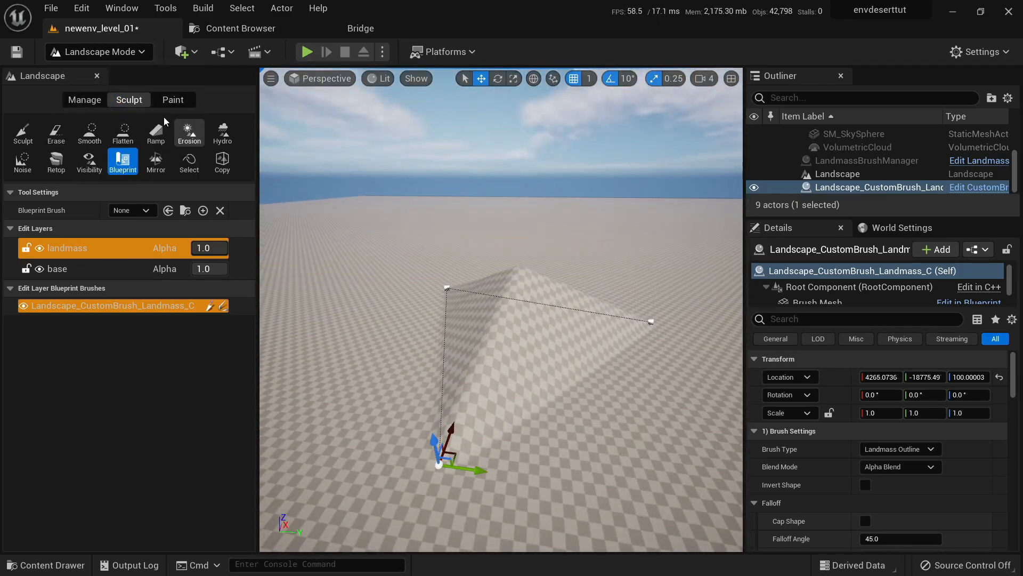
pyautogui.click(305, 51)
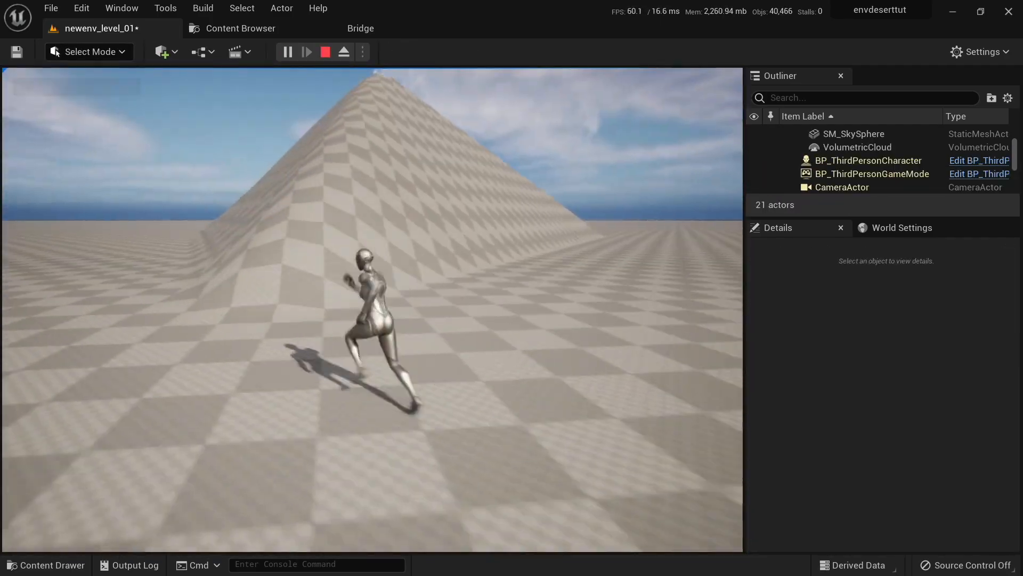
pyautogui.click(89, 51)
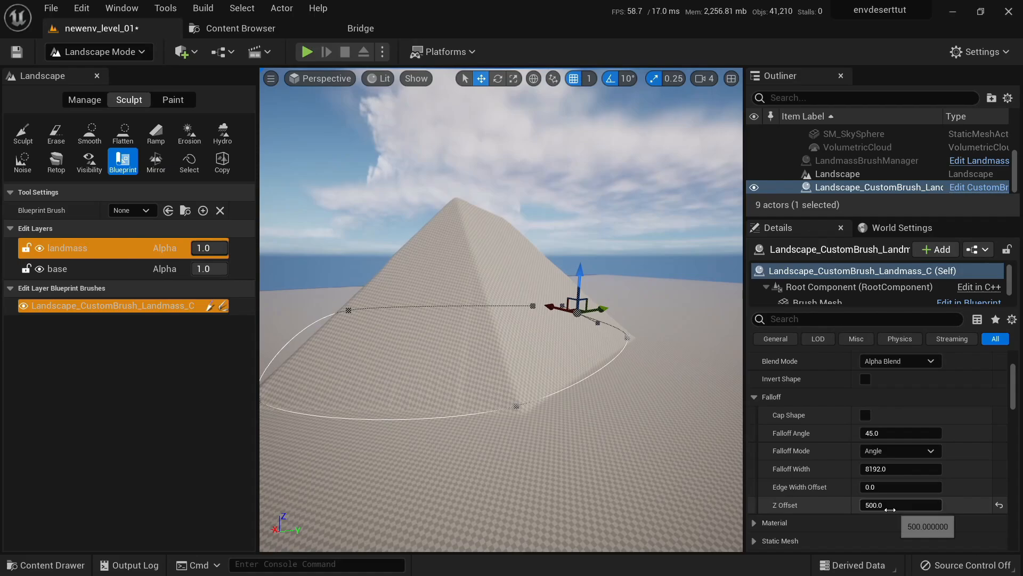
# Step: Adjust the hill's Z offset and set curl noise/displacement values 5.0 and tiling 2048.0
pyautogui.moveTo(901, 432); pyautogui.dragTo(940, 433)
pyautogui.write('1')
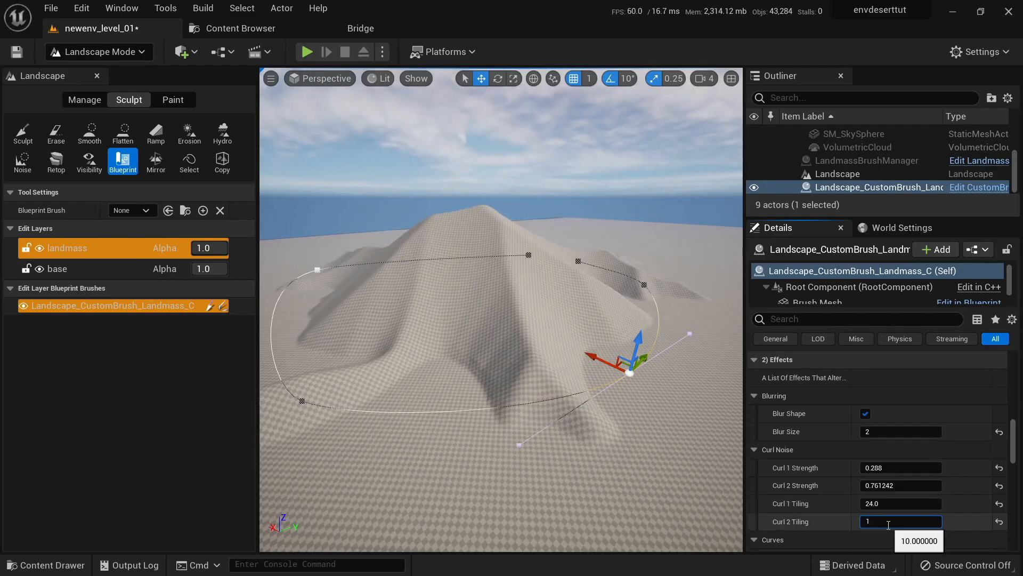
pyautogui.write('5.0')
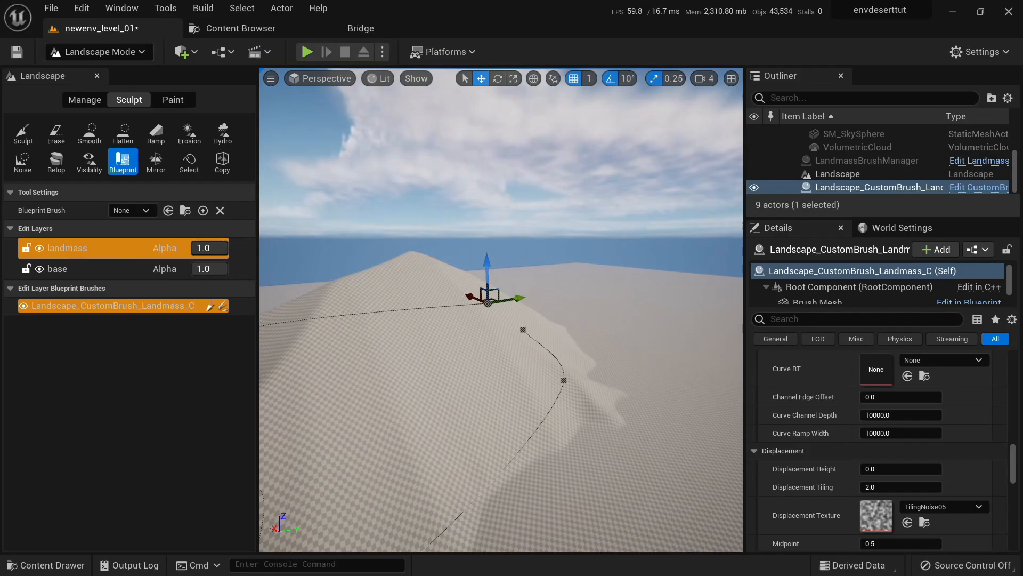
pyautogui.write('2048.0')
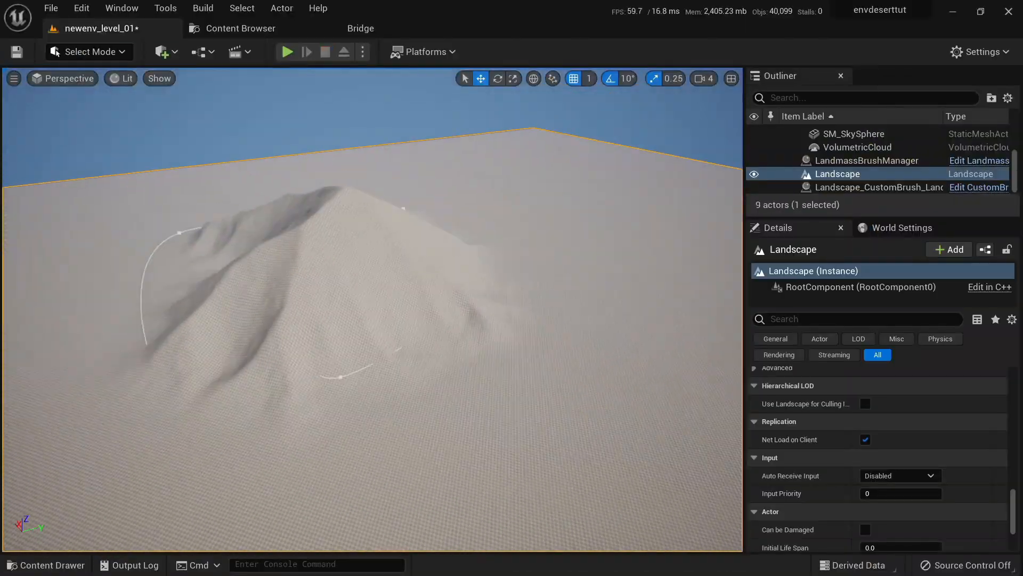
# Step: Select the landmass brush and scale it up to enlarge the hill
pyautogui.click(877, 187)
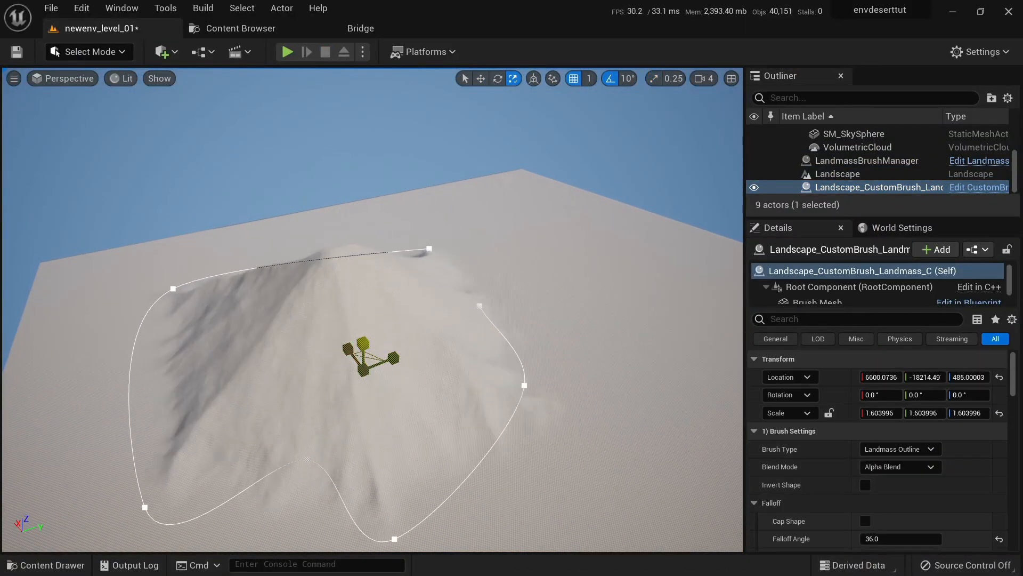
pyautogui.click(89, 52)
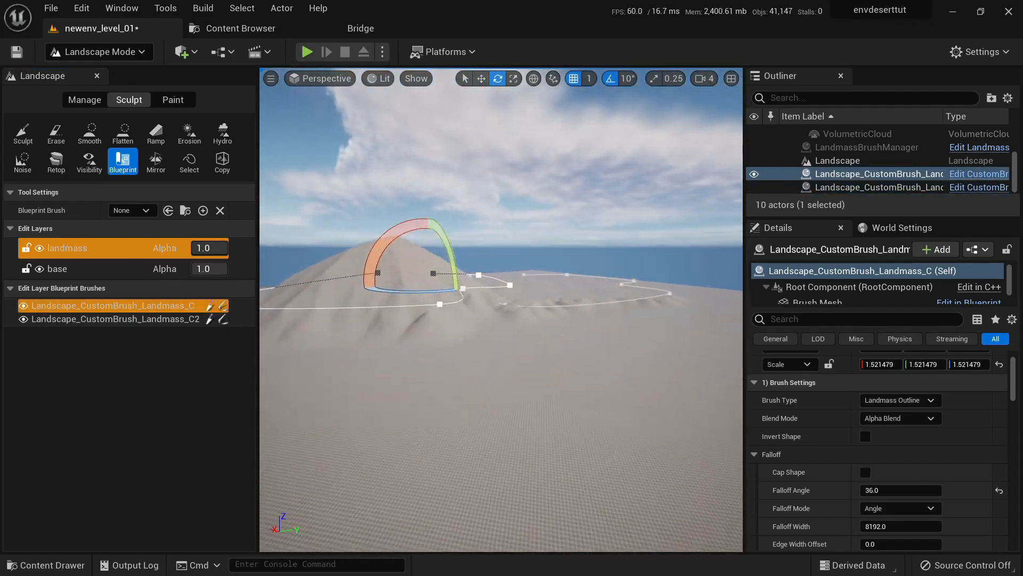
pyautogui.click(88, 51)
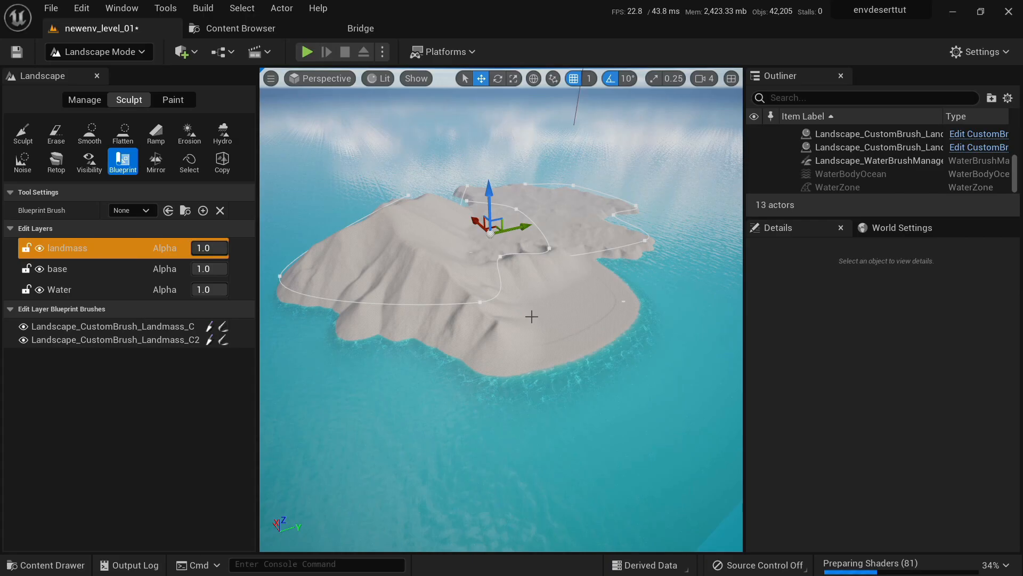
# Step: Inspect the landscape in wireframe view, then return to lit view
pyautogui.click(58, 289)
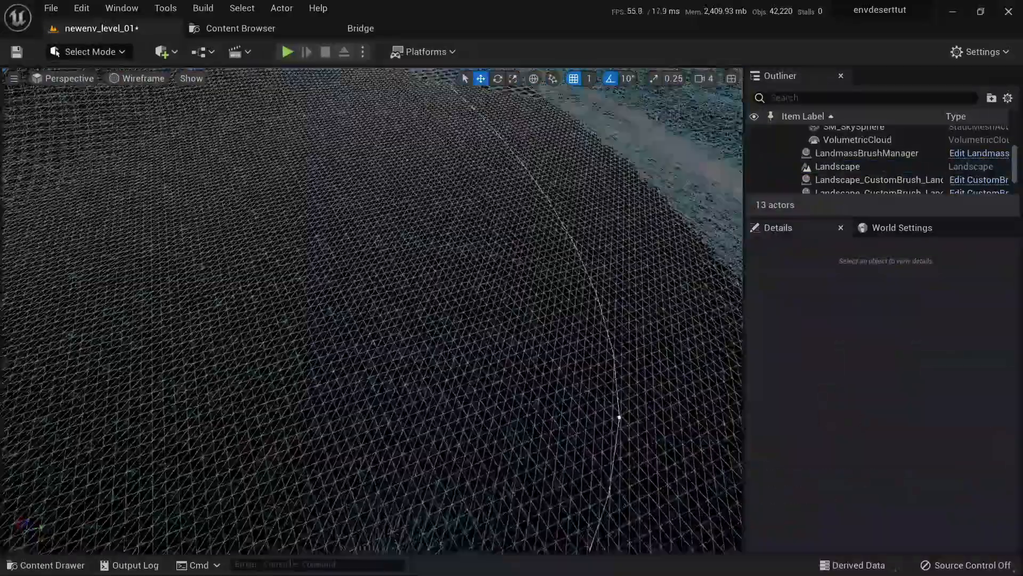
pyautogui.click(851, 173)
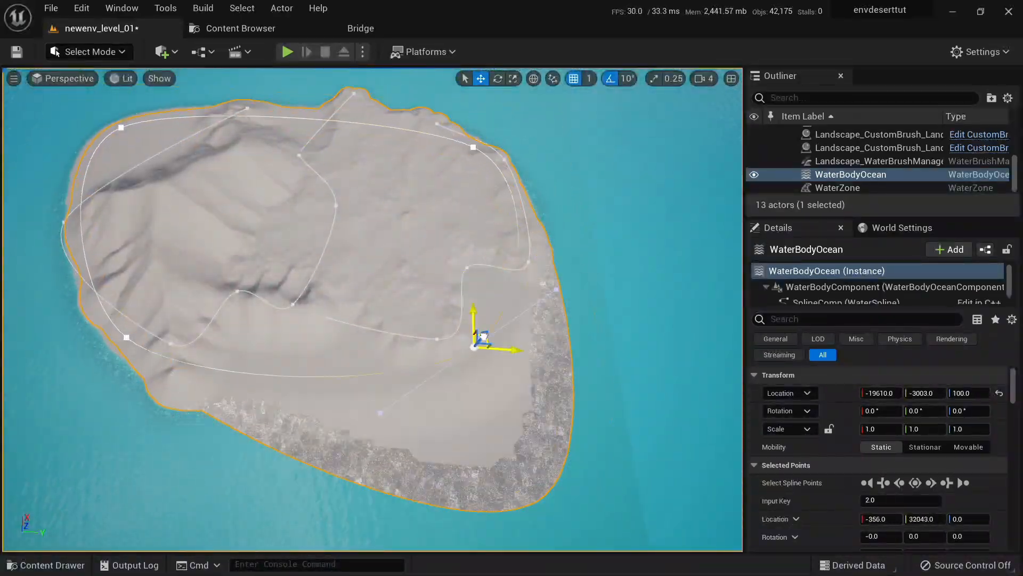
# Step: Place a WaterBodyRiver actor onto the hillside
pyautogui.click(287, 51)
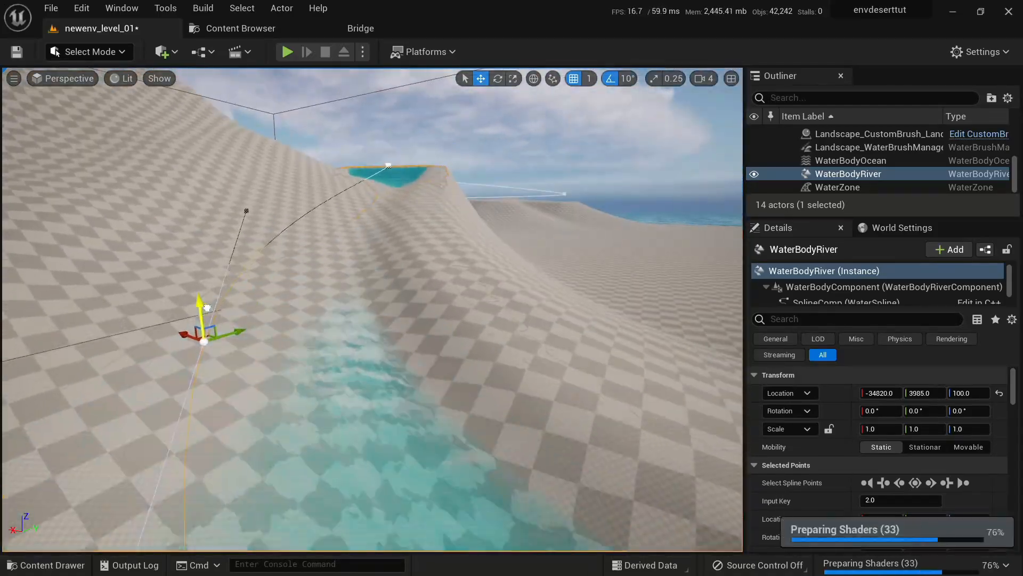
# Step: Shape the river spline down to the sea, deselect it and bring up the editing modes list
pyautogui.click(93, 51)
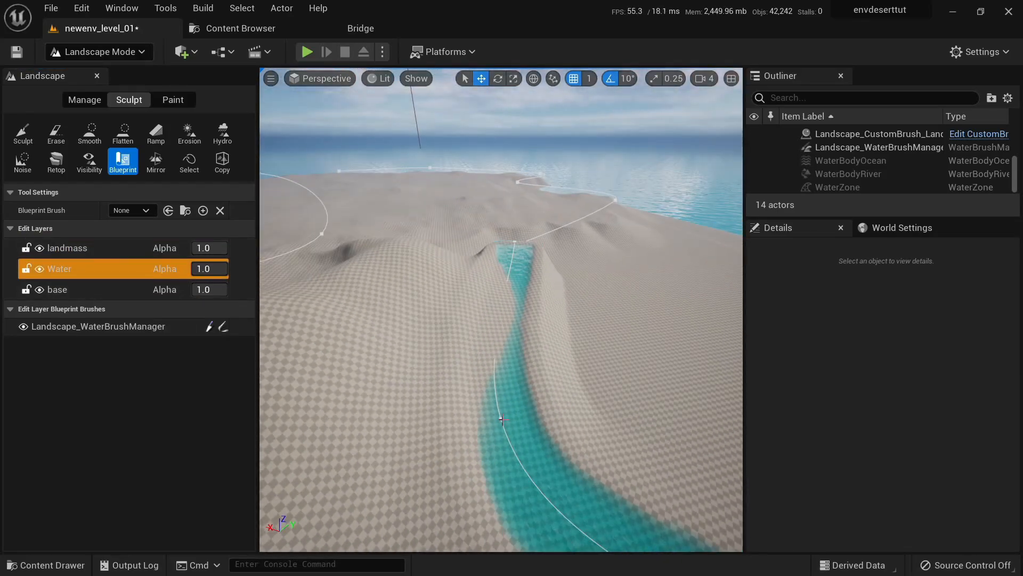
pyautogui.click(847, 173)
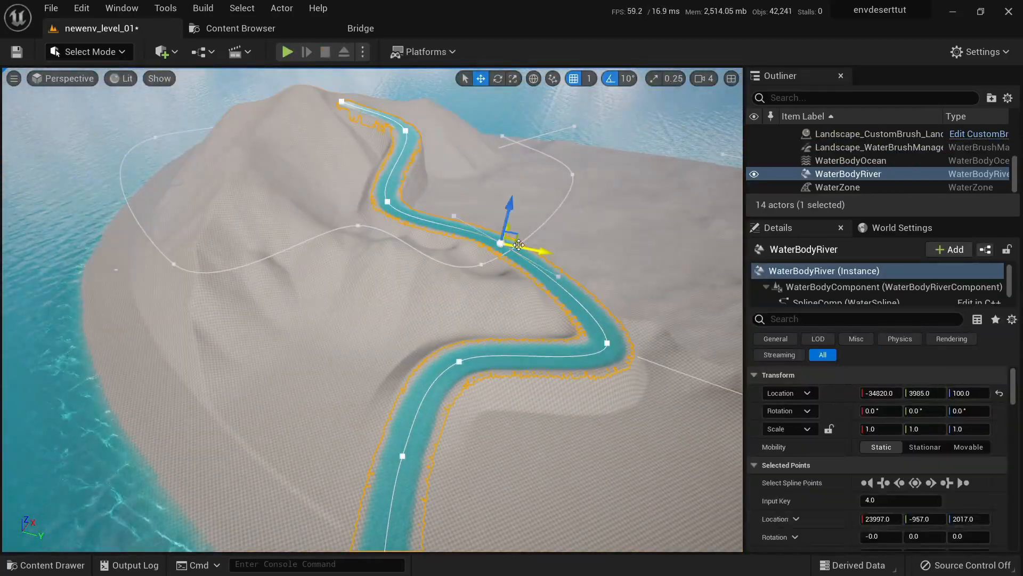
pyautogui.click(89, 51)
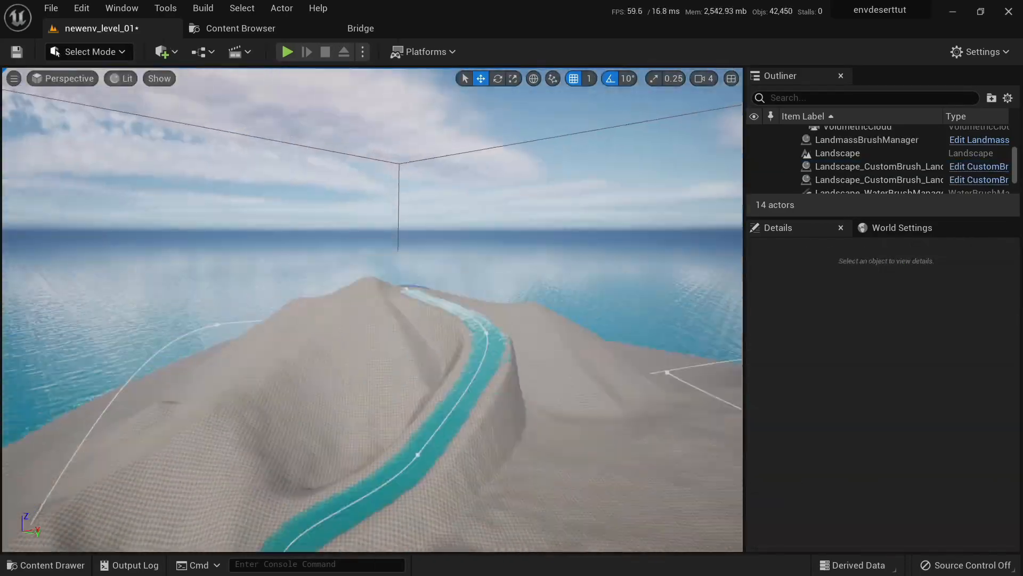
pyautogui.click(88, 51)
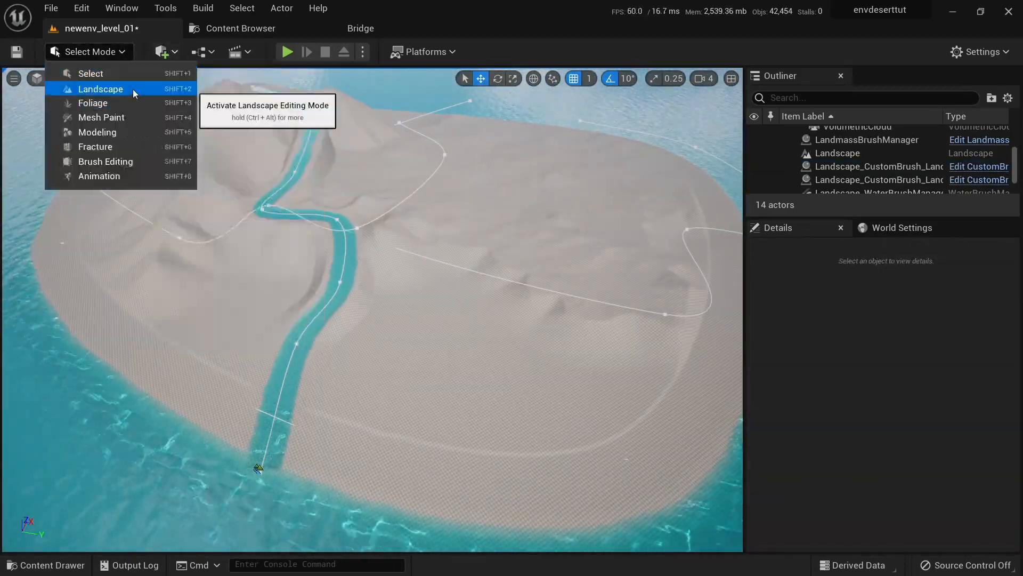
# Step: Add a Water Body Lake and another Water Body River from Quickly Add
pyautogui.click(100, 89)
pyautogui.write('lake')
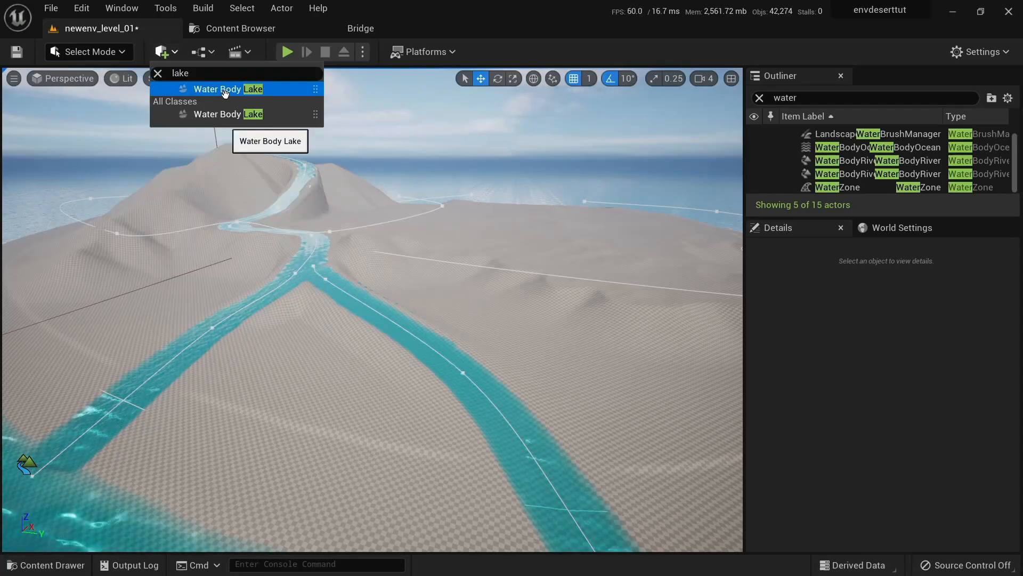
pyautogui.click(228, 88)
pyautogui.write('river')
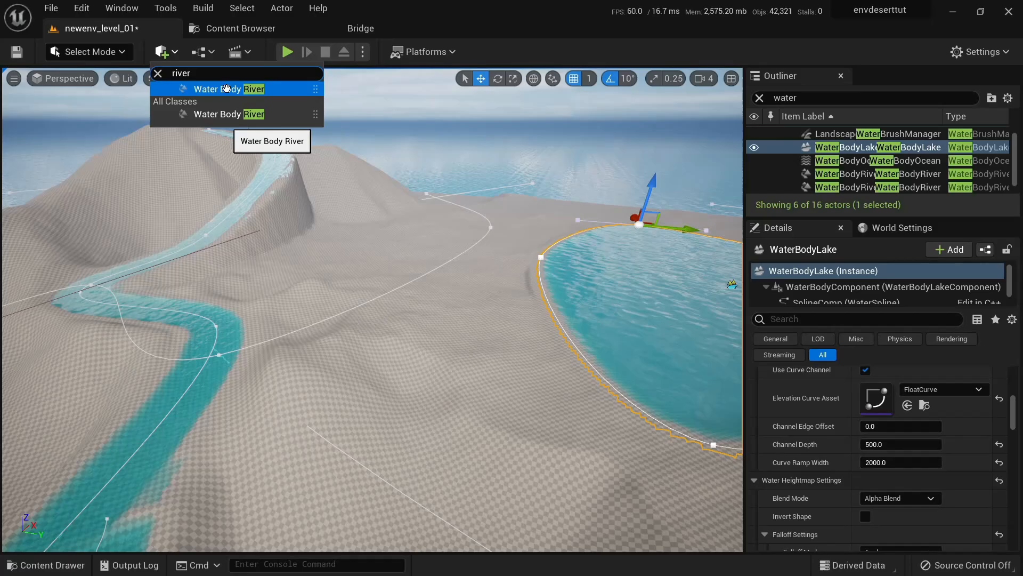
pyautogui.click(228, 88)
pyautogui.write('15')
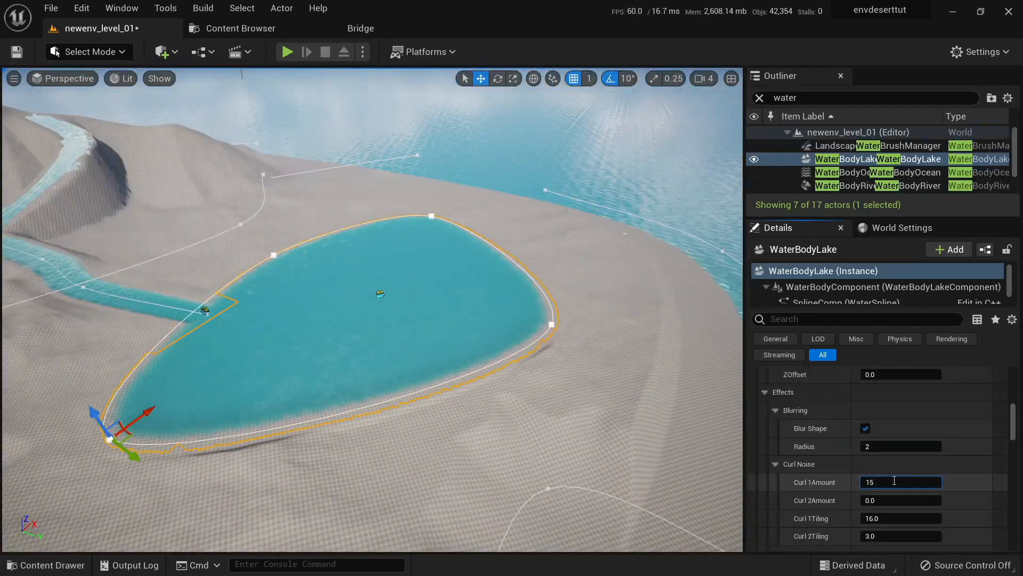
# Step: Set curl amount 0.1, give the small lake Alpha Blend mode and test-play the level
pyautogui.write('0.1')
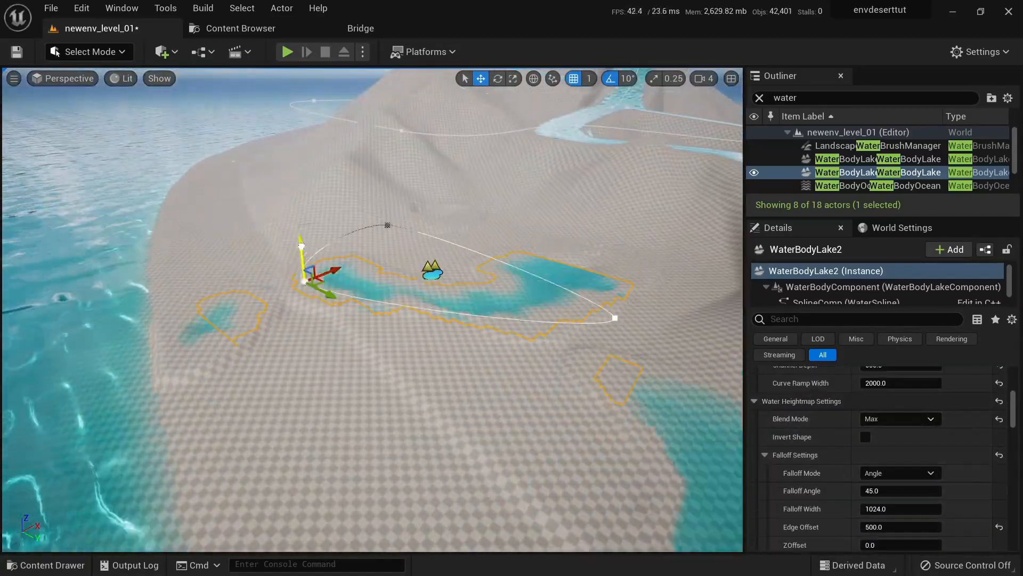
pyautogui.click(899, 418)
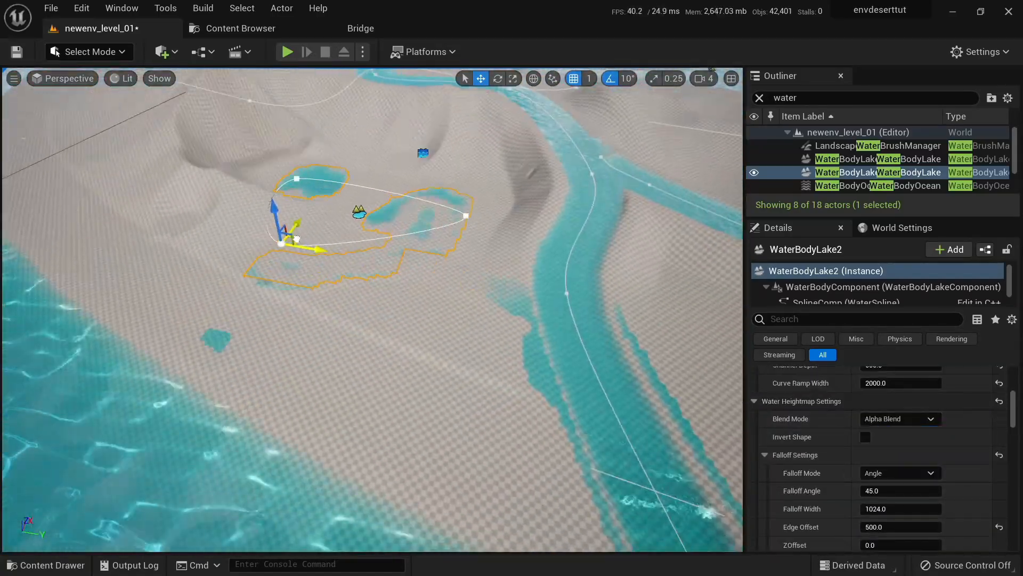
pyautogui.click(286, 51)
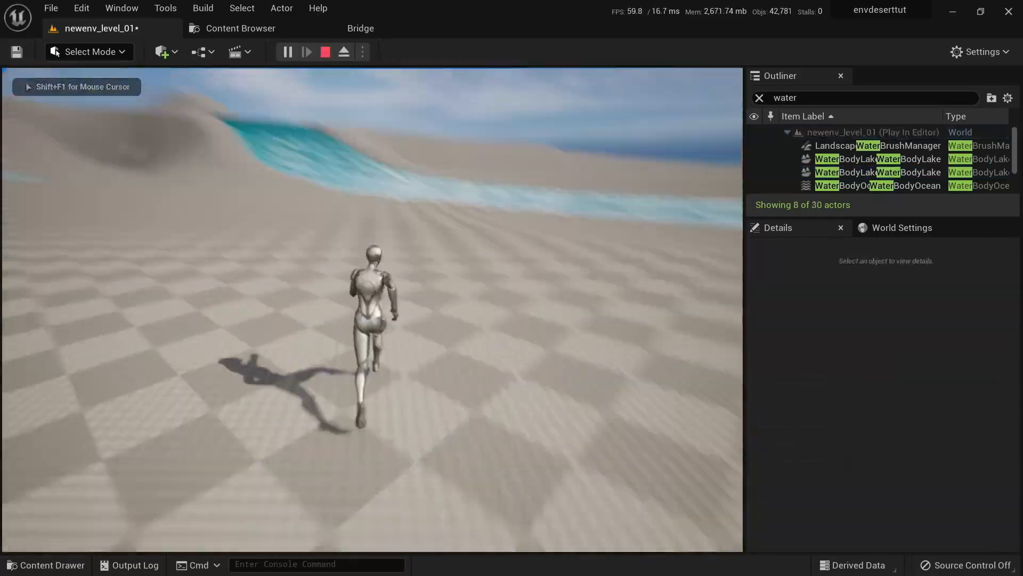
pyautogui.click(325, 51)
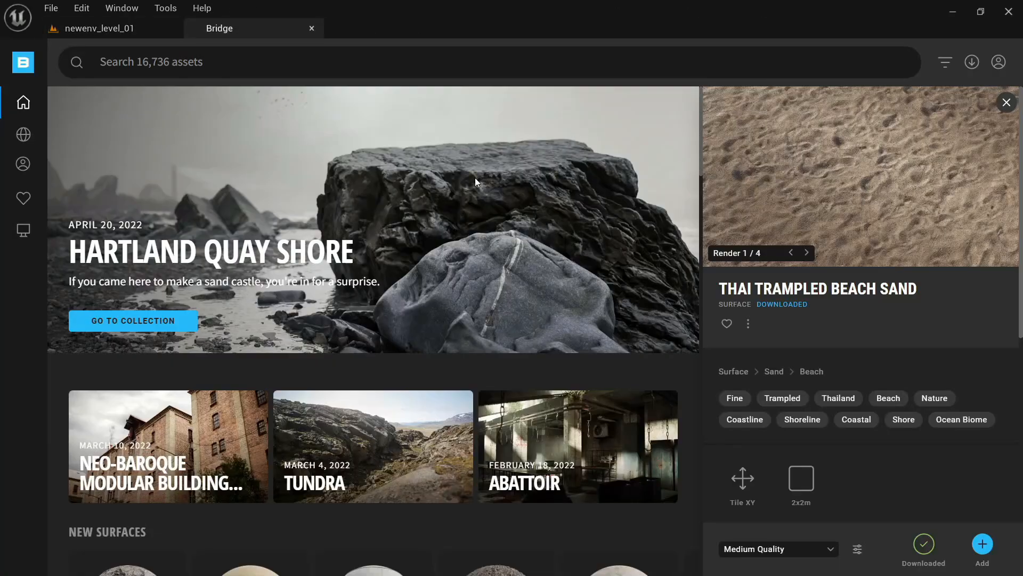
# Step: Add the Thai Rippled Sand and Thai Rocky Beach surfaces from Bridge's local library to the project
pyautogui.click(888, 398)
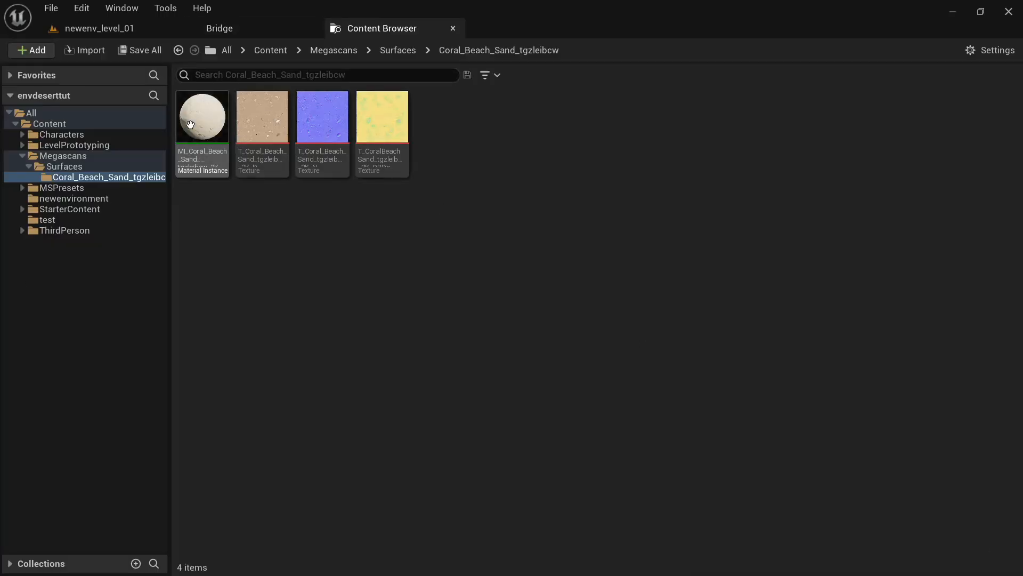
pyautogui.click(220, 27)
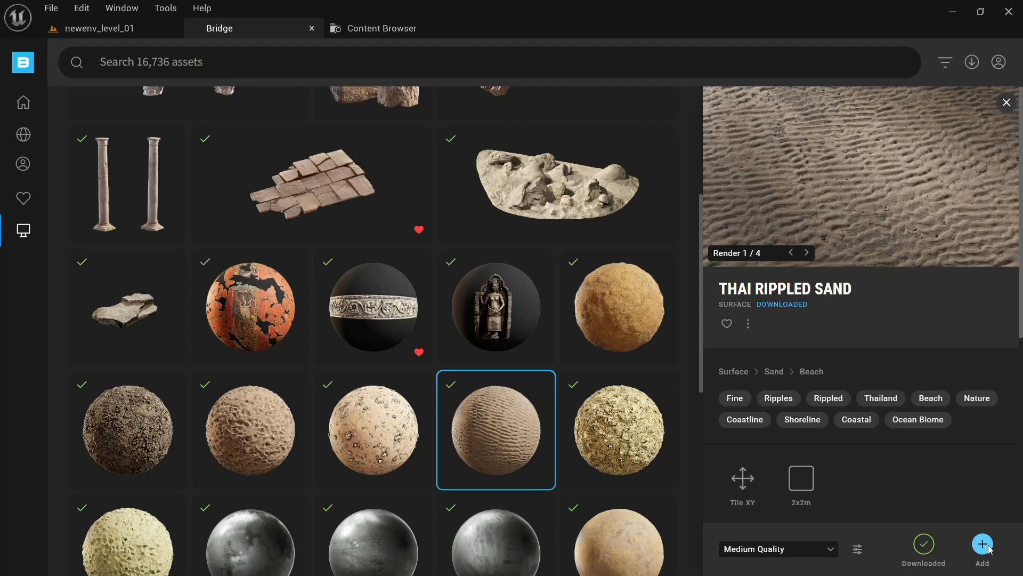
pyautogui.click(127, 430)
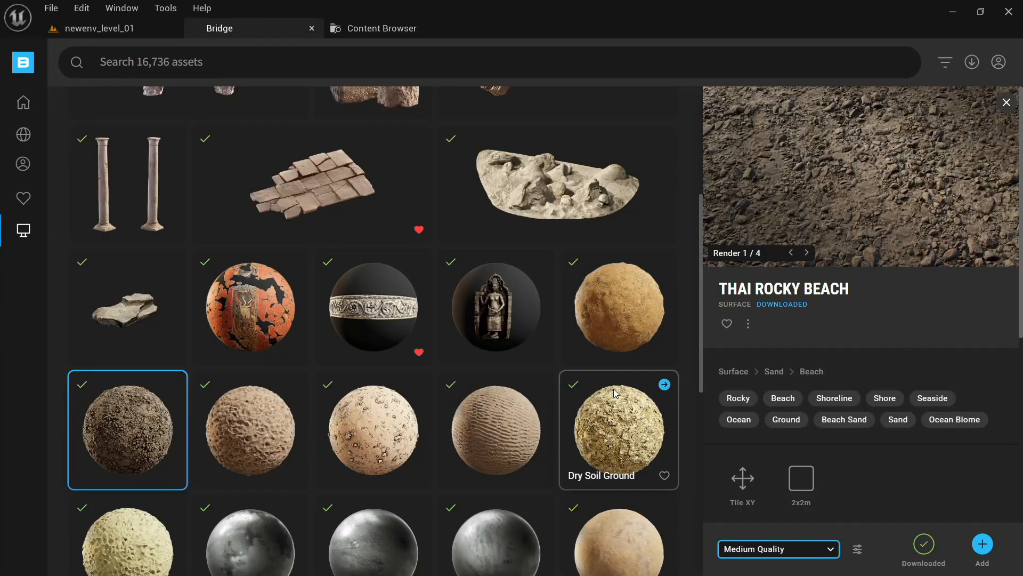
pyautogui.click(382, 27)
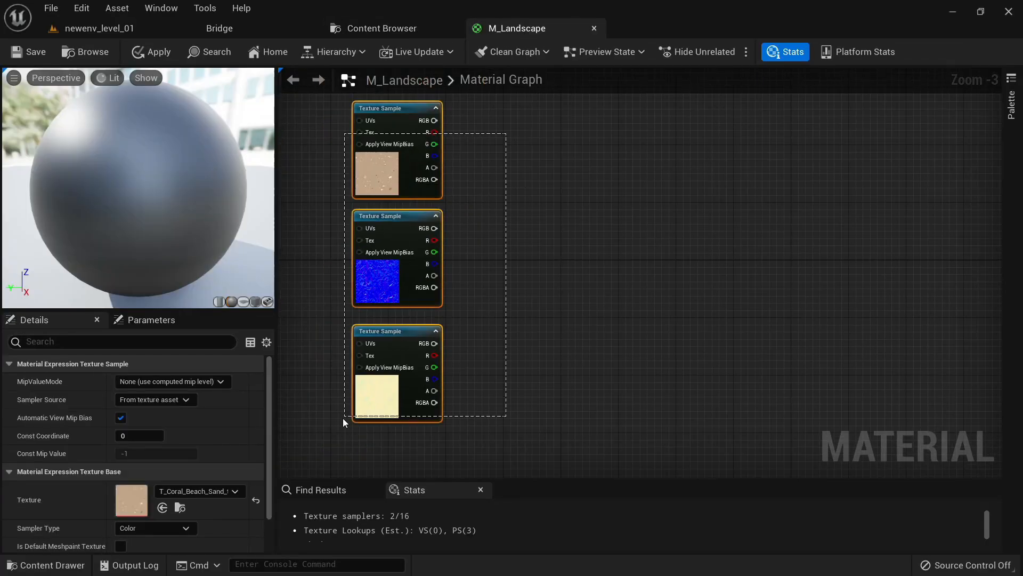
# Step: Wire TexCoord × Tiling multipliers into each sand Texture Sample and a MakeMaterialAttributes node
pyautogui.write('make mater')
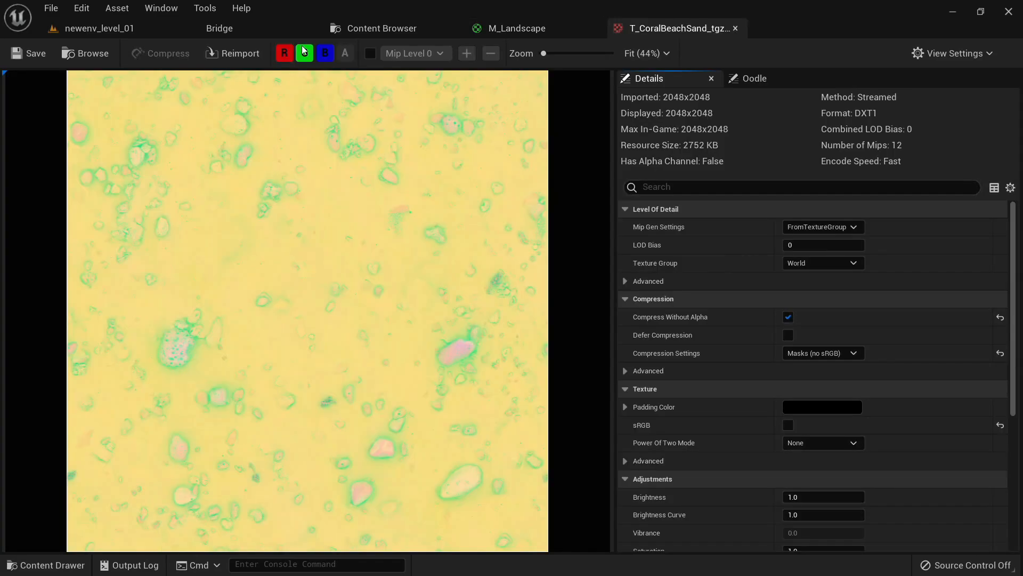
pyautogui.click(516, 28)
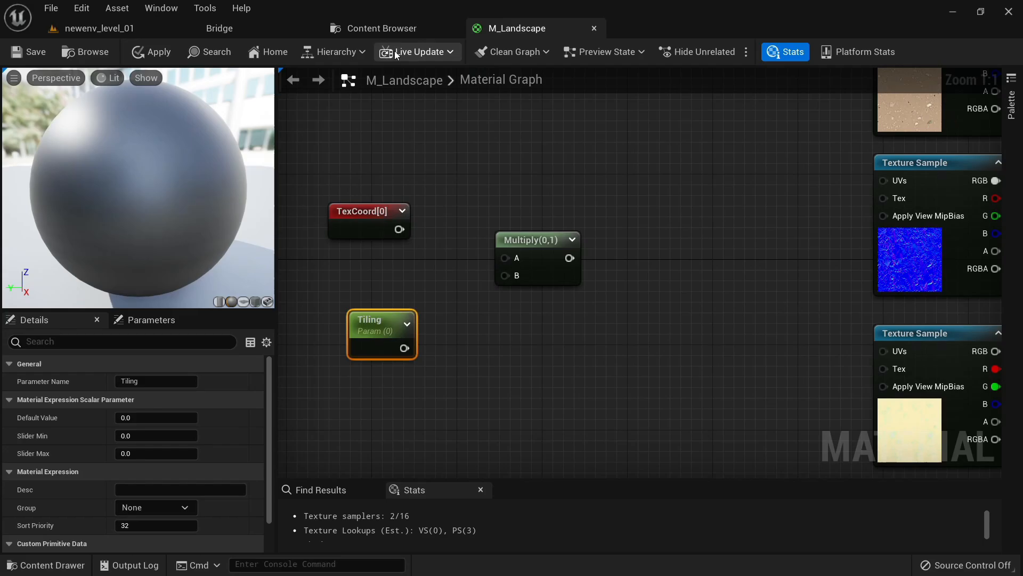
pyautogui.scroll(-3)
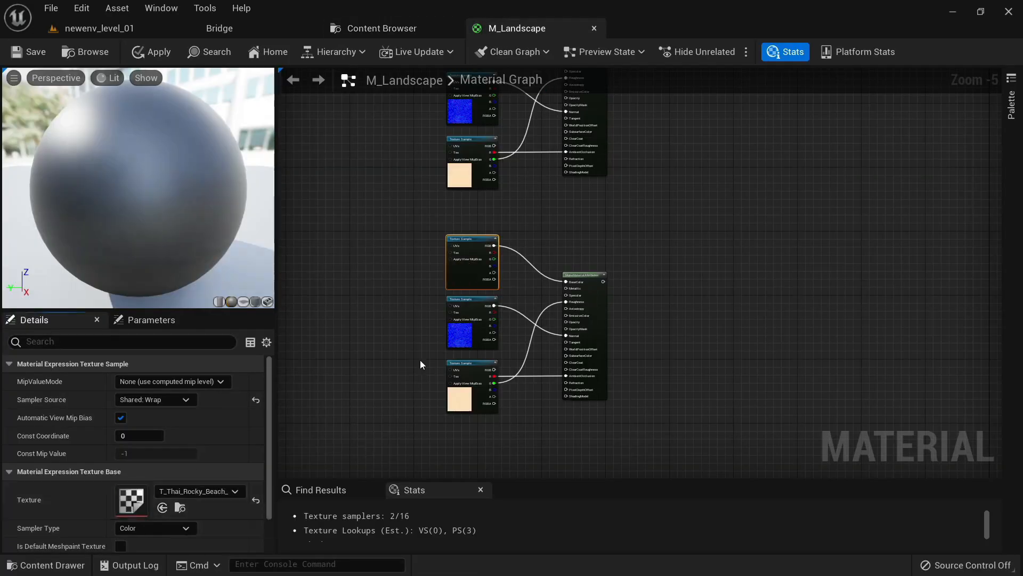
pyautogui.scroll(-3)
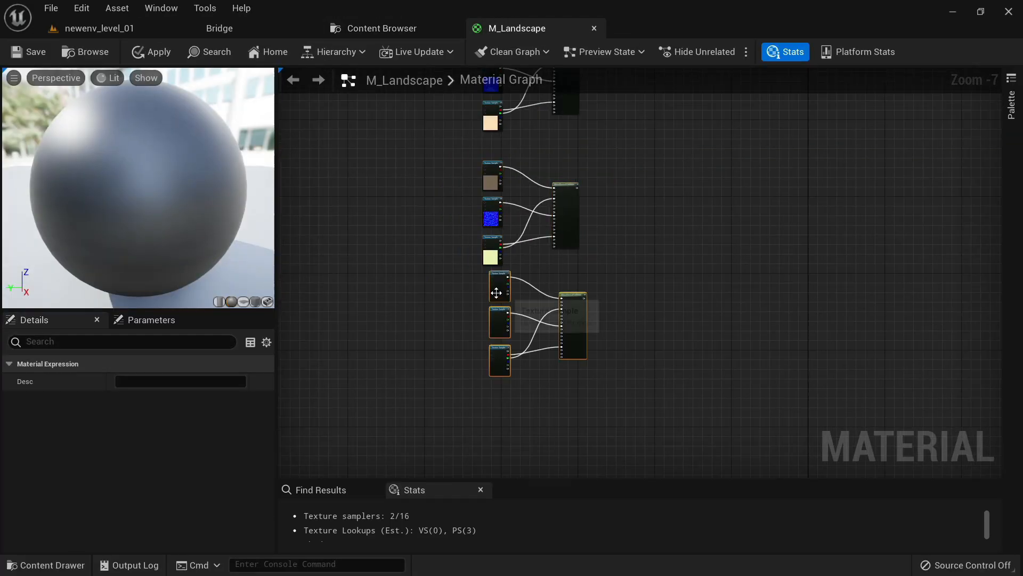
pyautogui.scroll(-3)
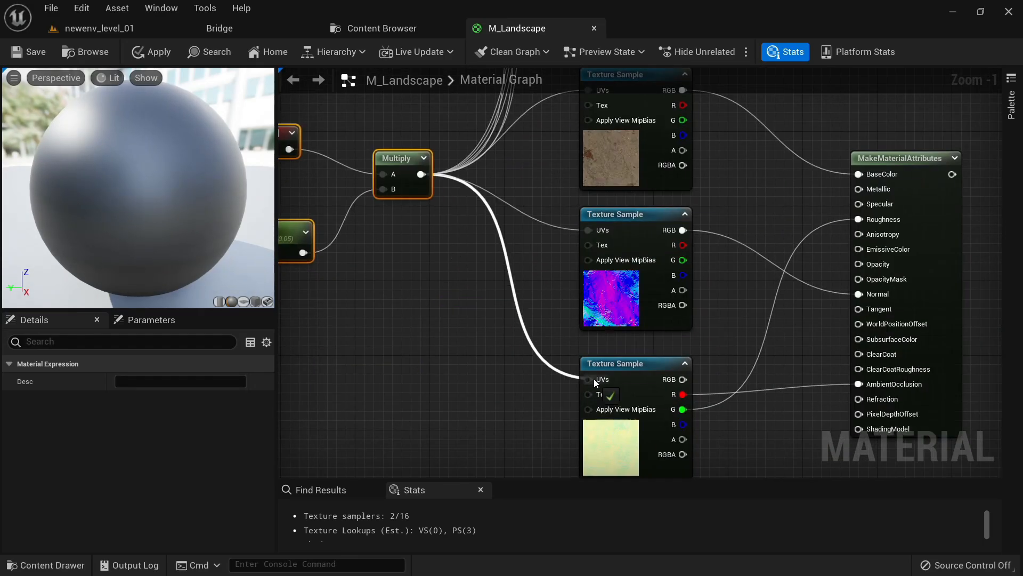
pyautogui.scroll(-3)
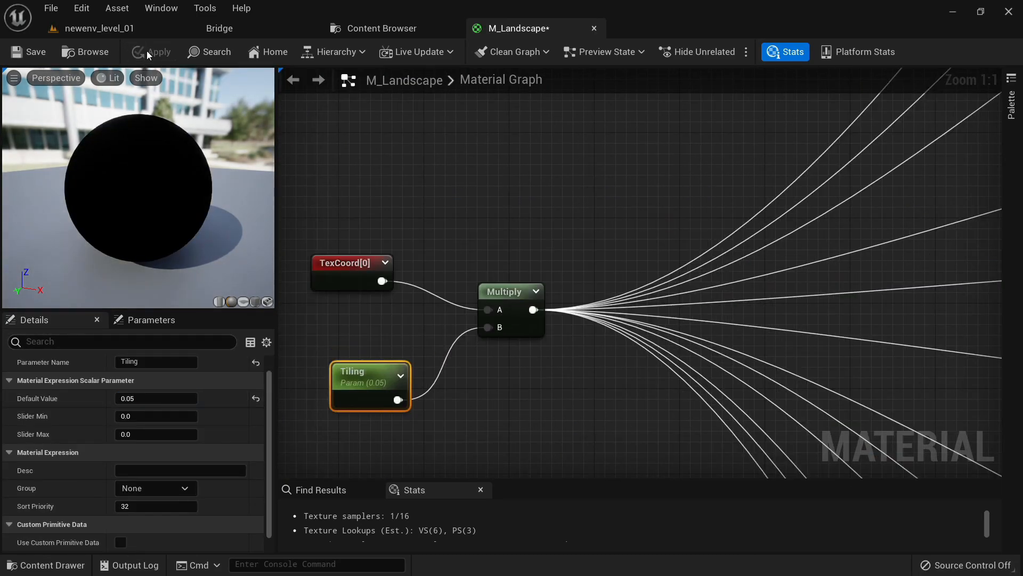
# Step: Set the shared Tiling parameter to 0.05, apply and save M_Landscape, return to the level
pyautogui.click(154, 51)
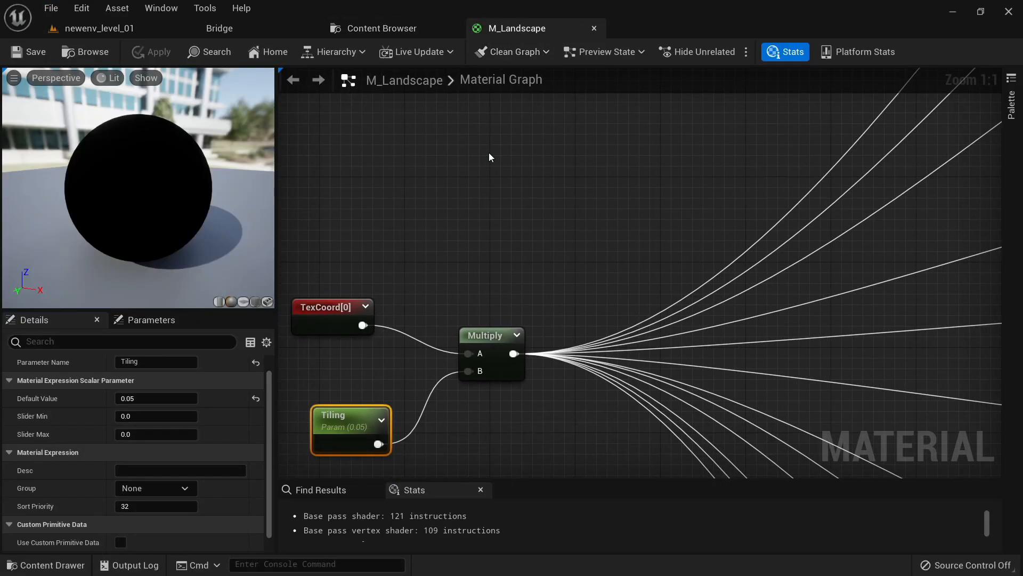
pyautogui.click(99, 28)
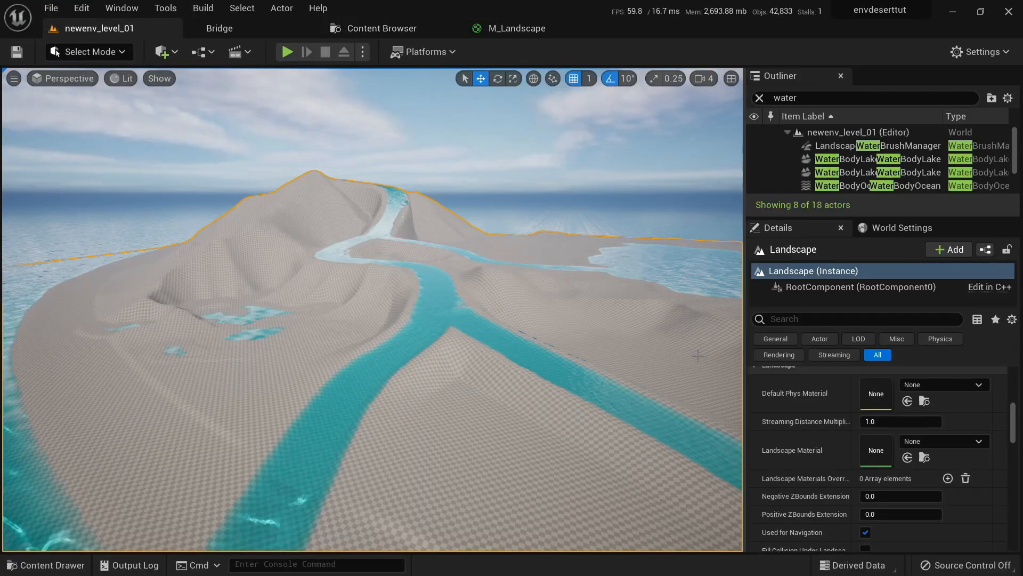
# Step: Assign MI_landscape_01 to the landscape, create weight-blended layer infos and paint sand layers L1–L4
pyautogui.click(89, 51)
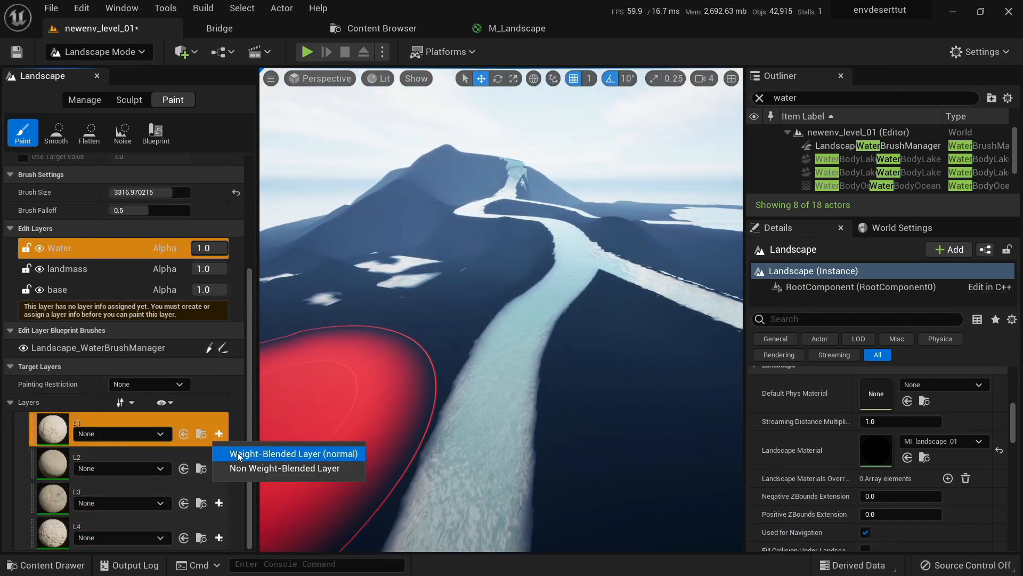
pyautogui.click(294, 454)
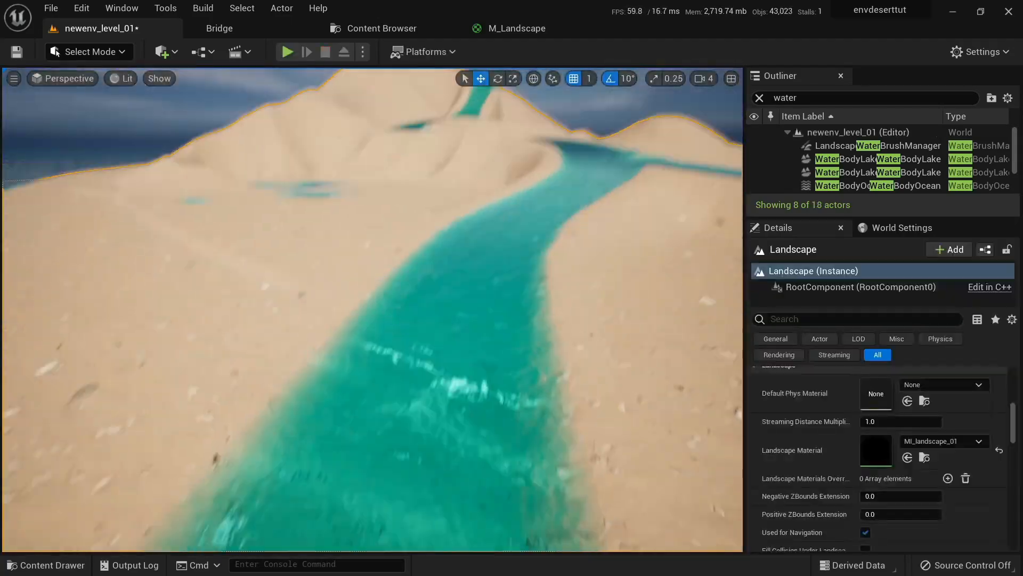
pyautogui.click(88, 51)
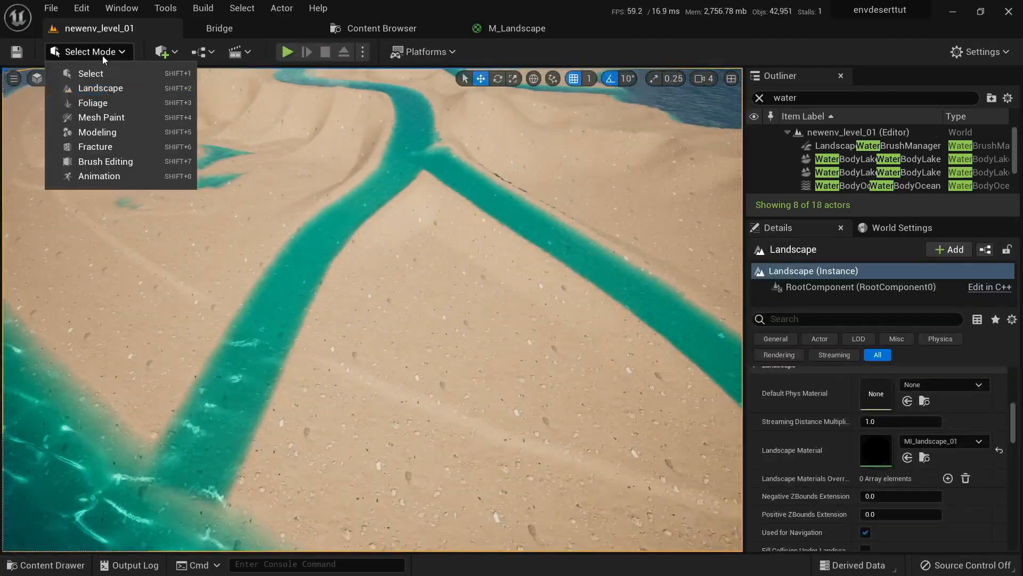
pyautogui.click(101, 88)
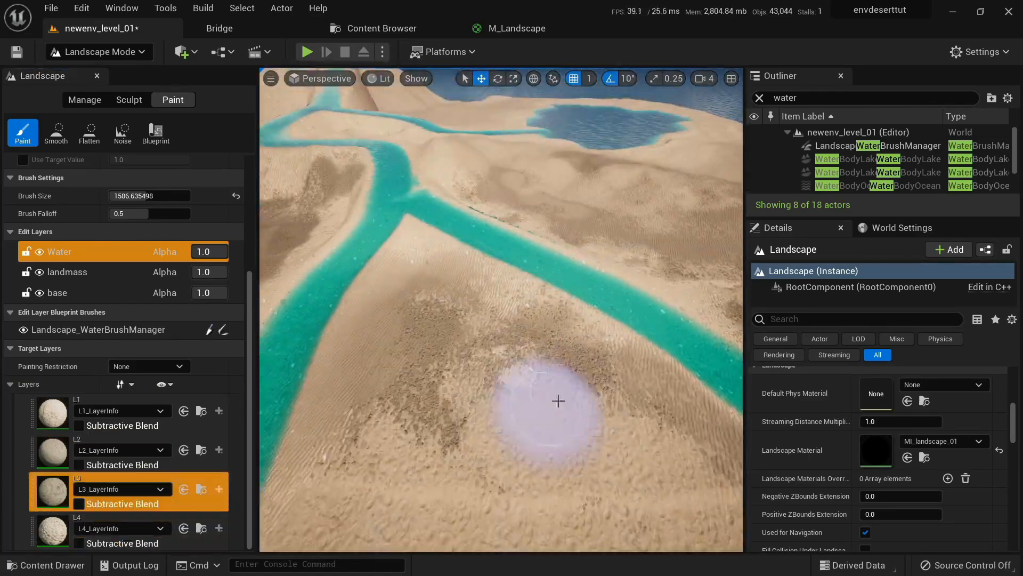
pyautogui.click(515, 28)
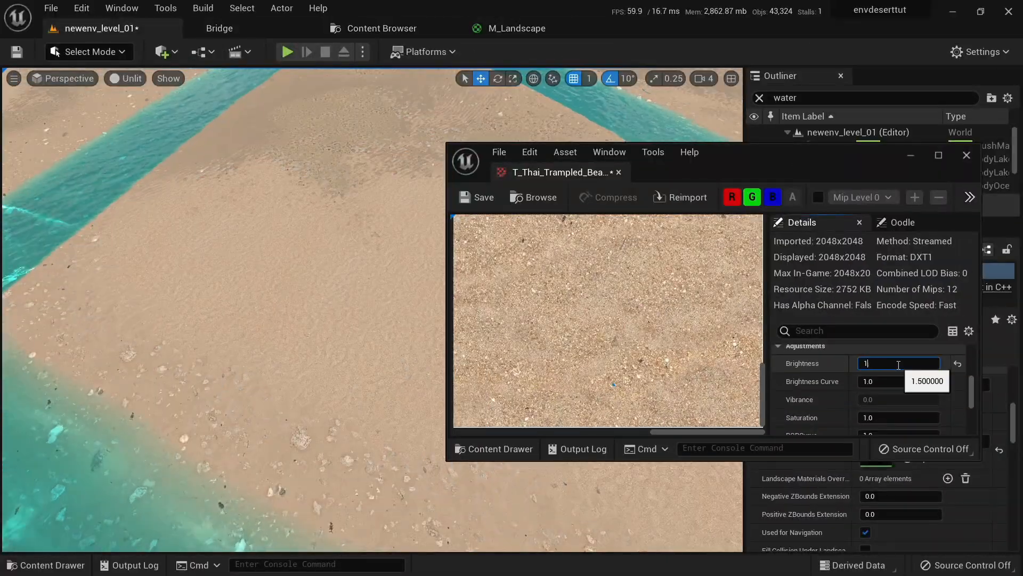
# Step: Set T_Thai_Trampled_Beach brightness to 1.2, save and review the lighter sand over the island
pyautogui.write('1.2')
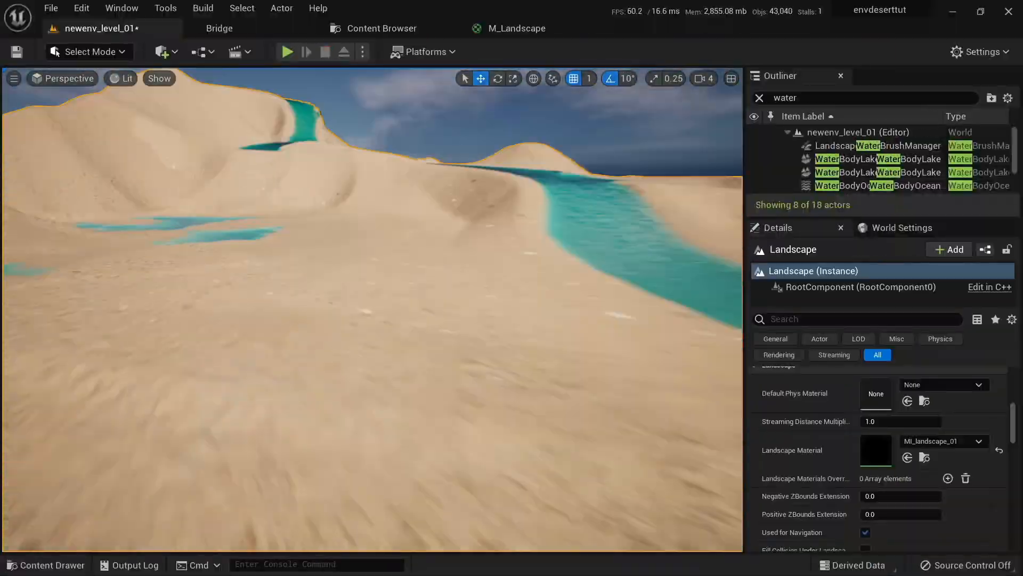
pyautogui.doubleClick(876, 450)
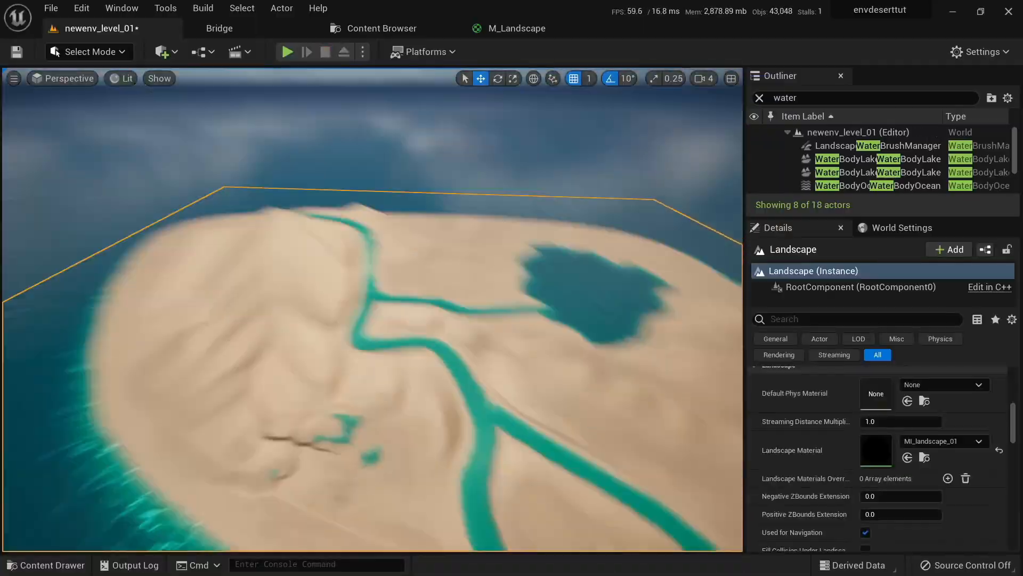
pyautogui.click(219, 28)
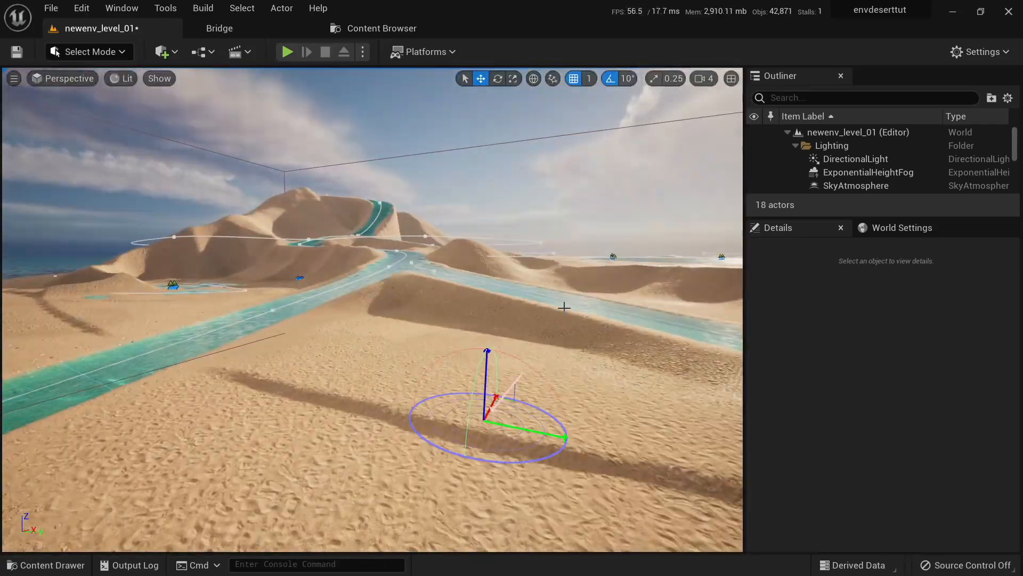
# Step: Drop S_Beach_Boulder variants along the rivers and shoreline, then Nordic rock formations as backdrop cliffs
pyautogui.click(220, 27)
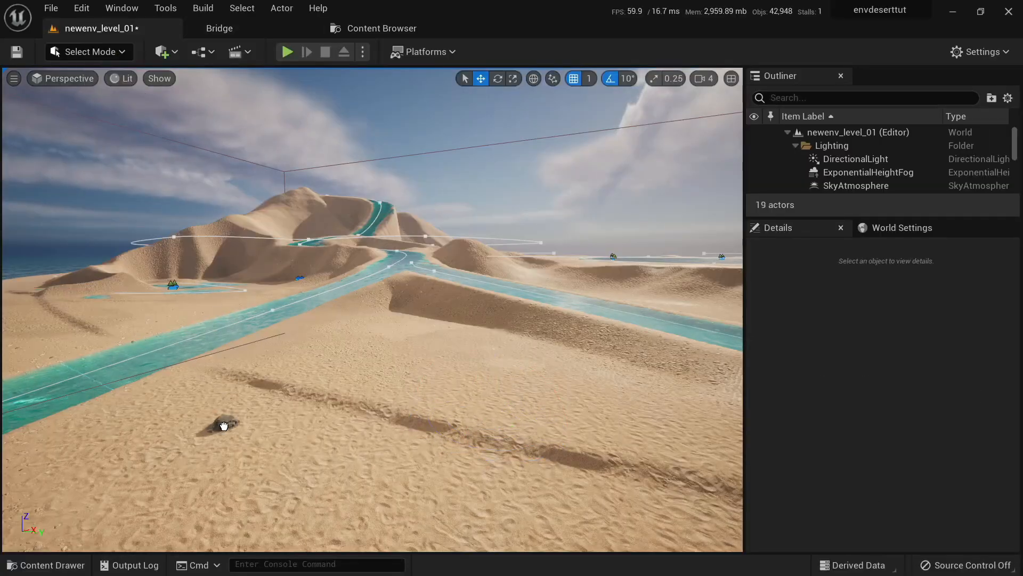
pyautogui.click(221, 424)
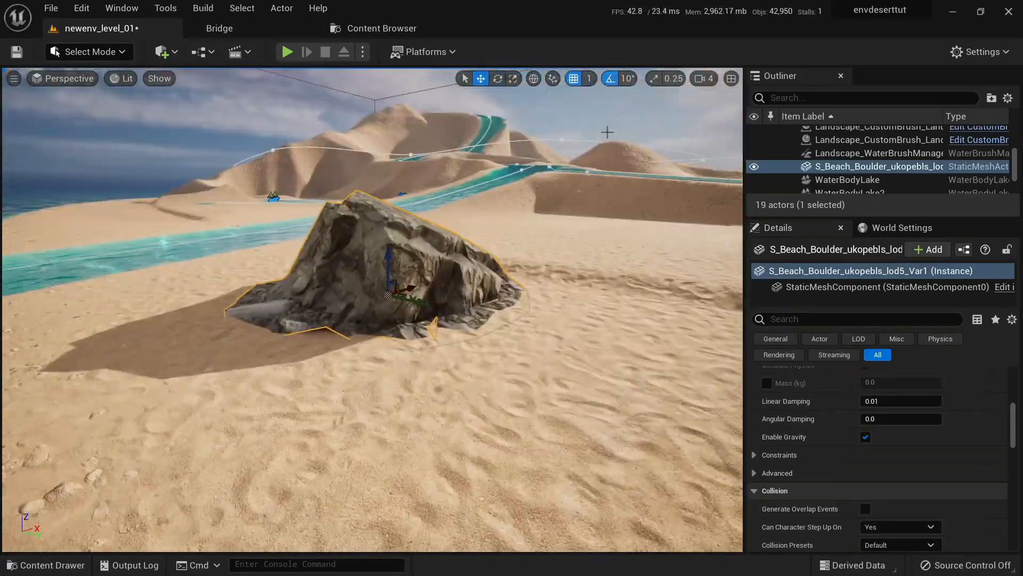
pyautogui.click(219, 27)
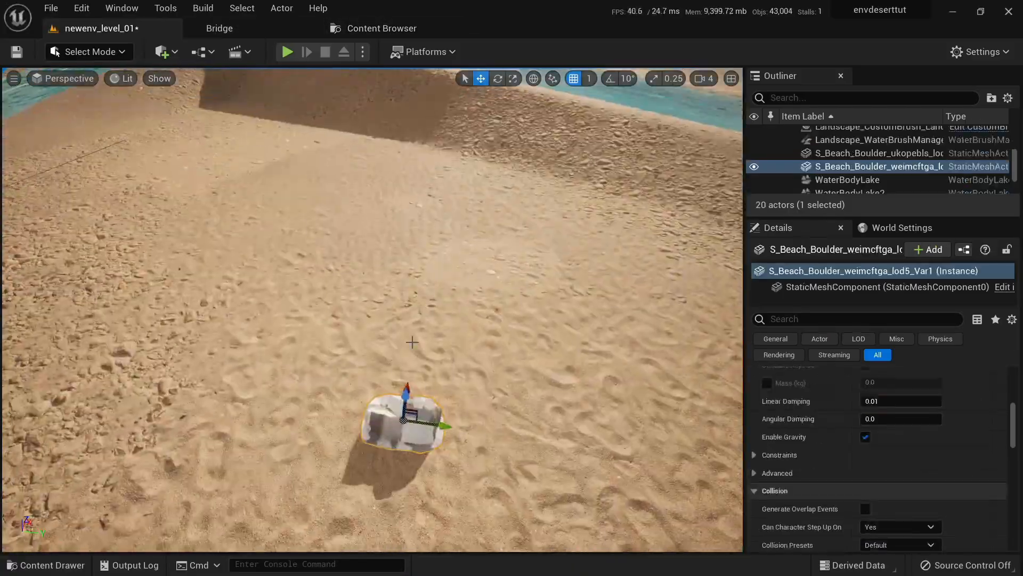
pyautogui.click(220, 27)
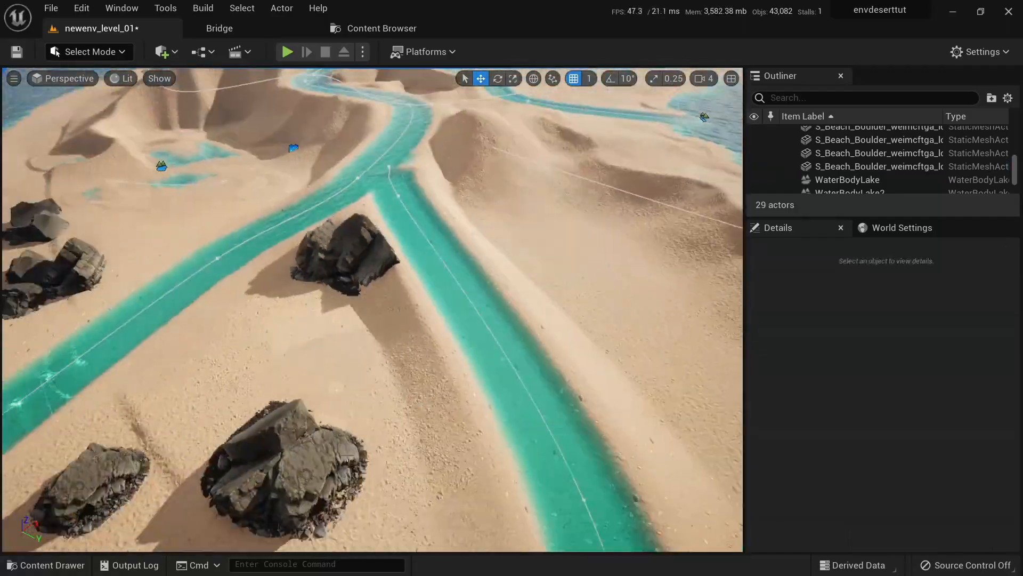
pyautogui.click(220, 28)
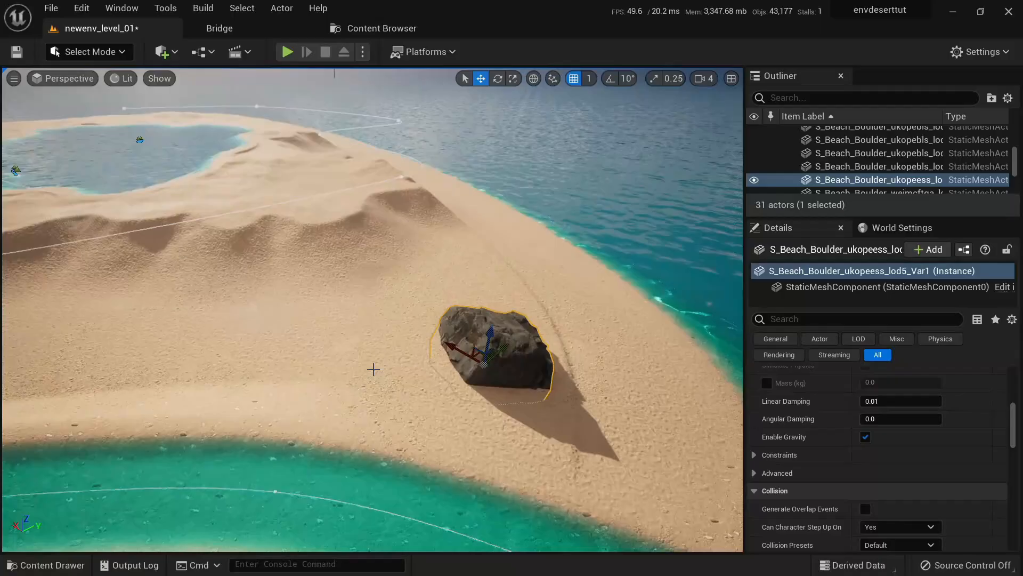
pyautogui.click(220, 27)
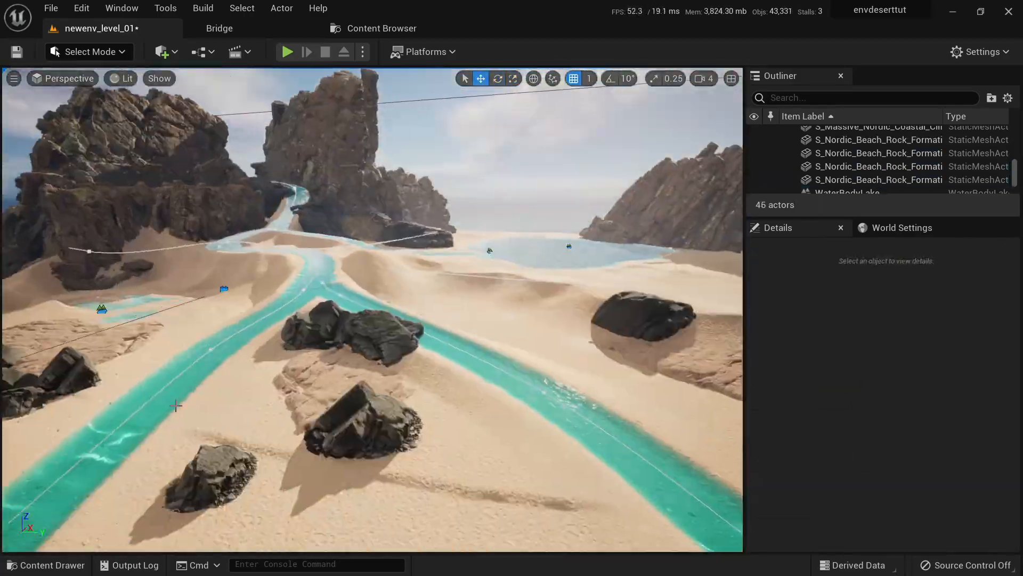
# Step: In Bridge's Beach 3D assets, select the Nordic Beach Rock Formation tile
pyautogui.click(219, 28)
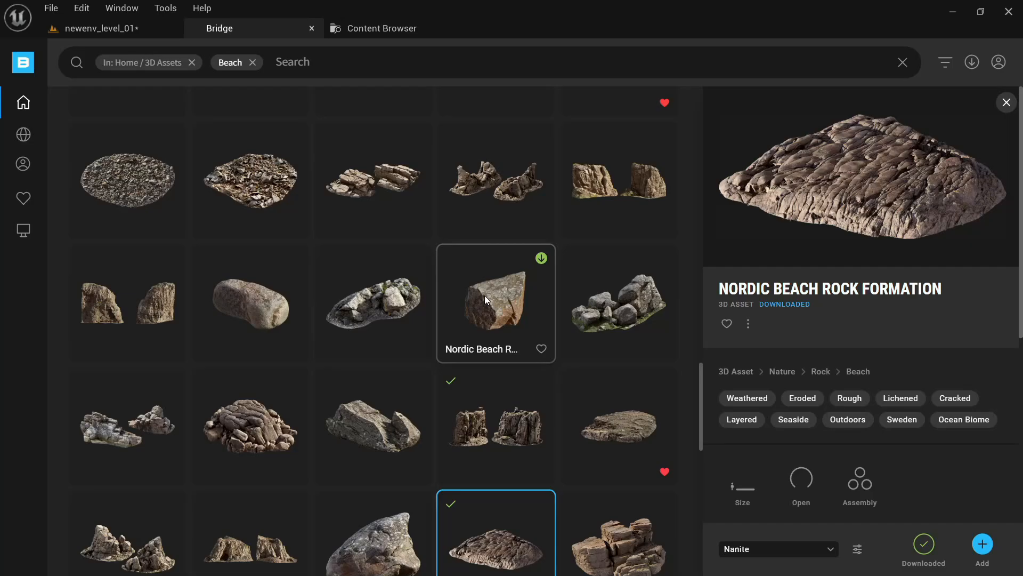
pyautogui.click(101, 27)
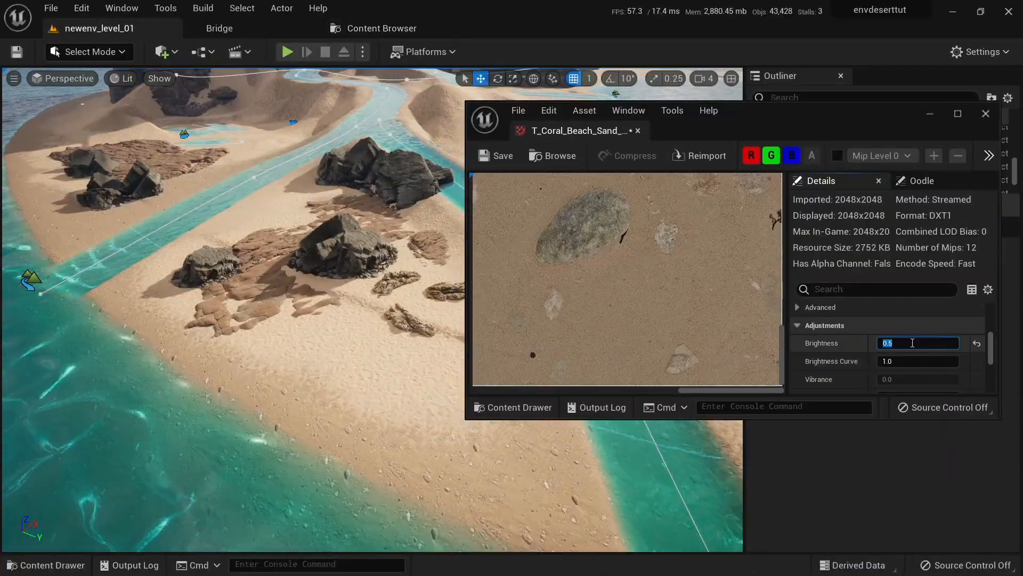
# Step: Set coral beach sand brightness to 0.5 and trampled beach sand to 0.45, save and close
pyautogui.click(501, 155)
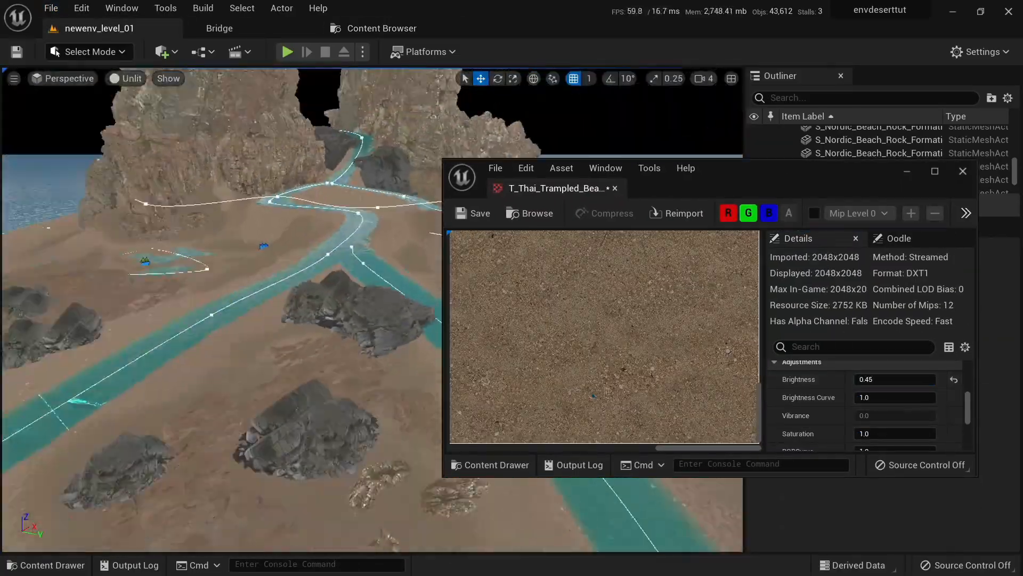
pyautogui.click(962, 170)
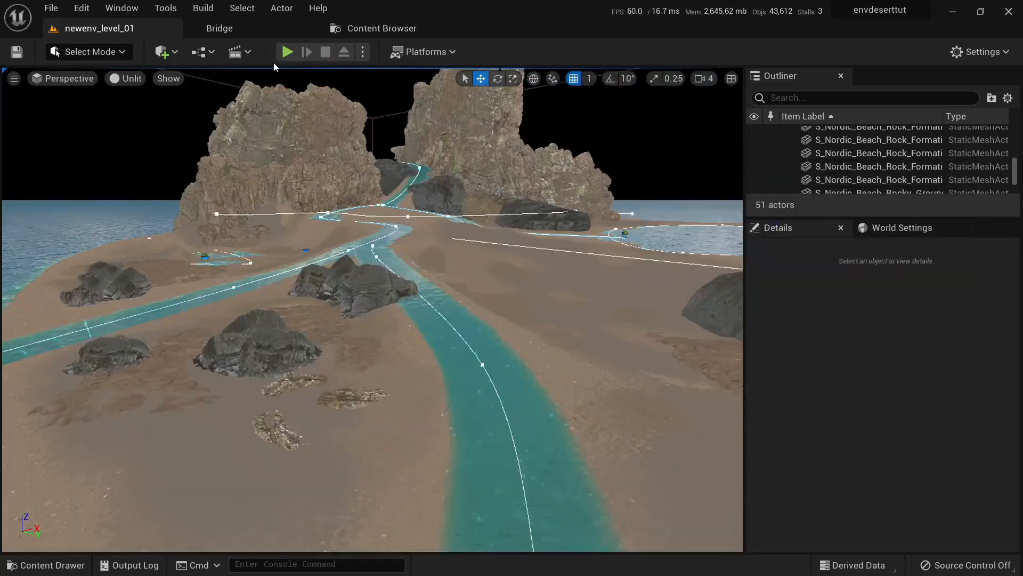
pyautogui.click(129, 78)
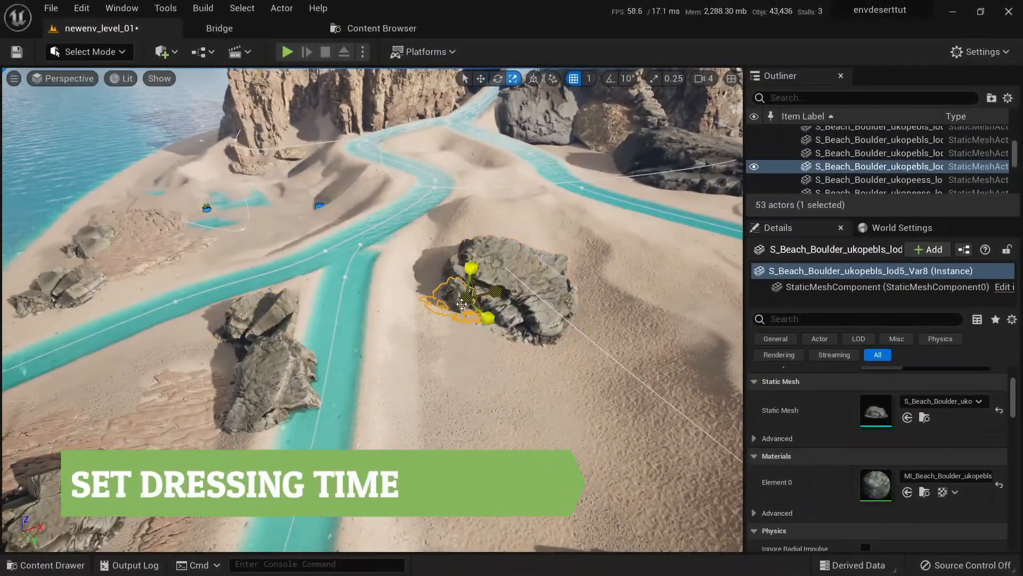
# Step: Reposition boulders, add Nordic rocky ground patches and a huge coastal cliff with rock formations at its base
pyautogui.click(220, 28)
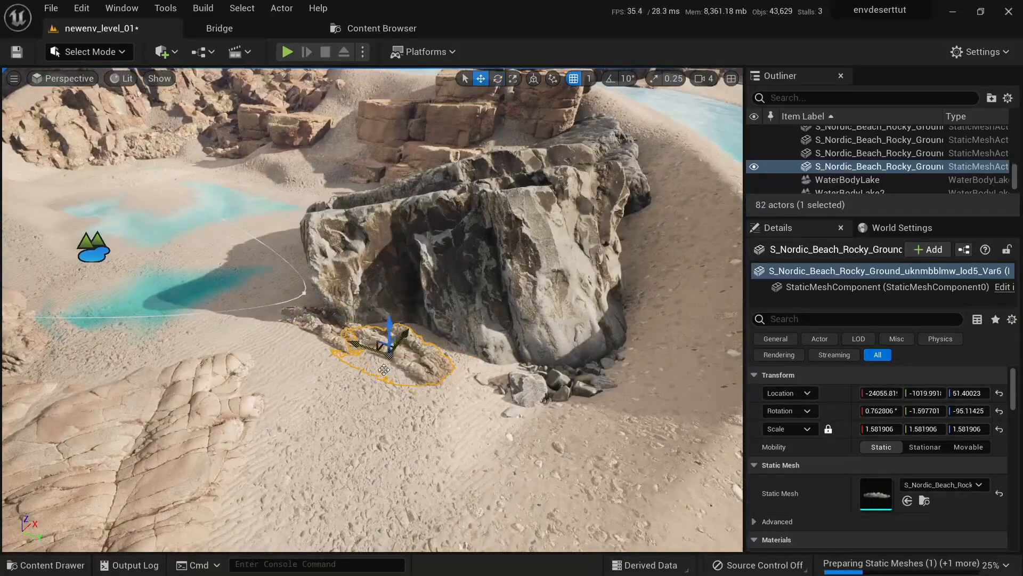
pyautogui.click(286, 51)
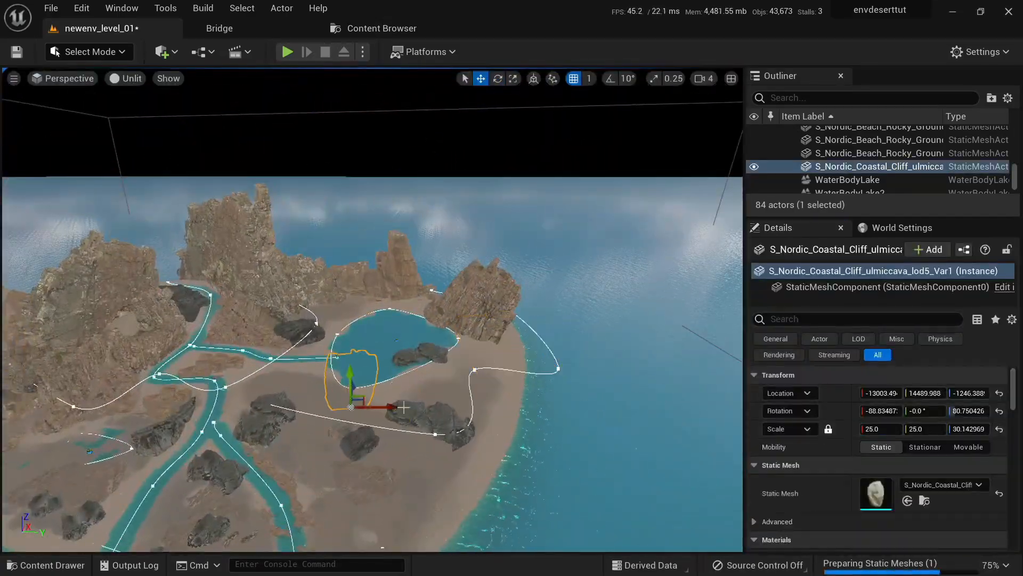
pyautogui.click(129, 78)
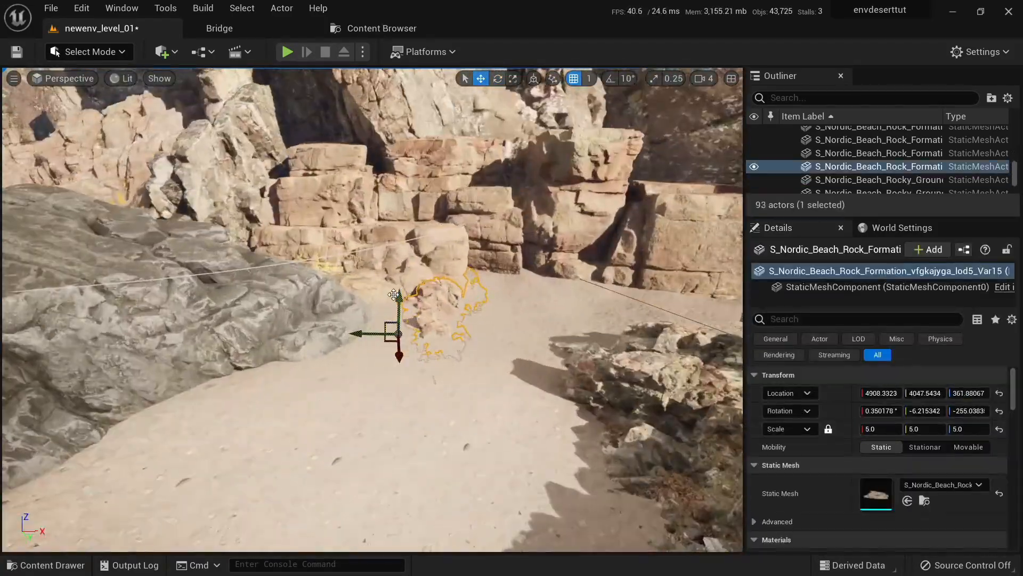
pyautogui.click(498, 77)
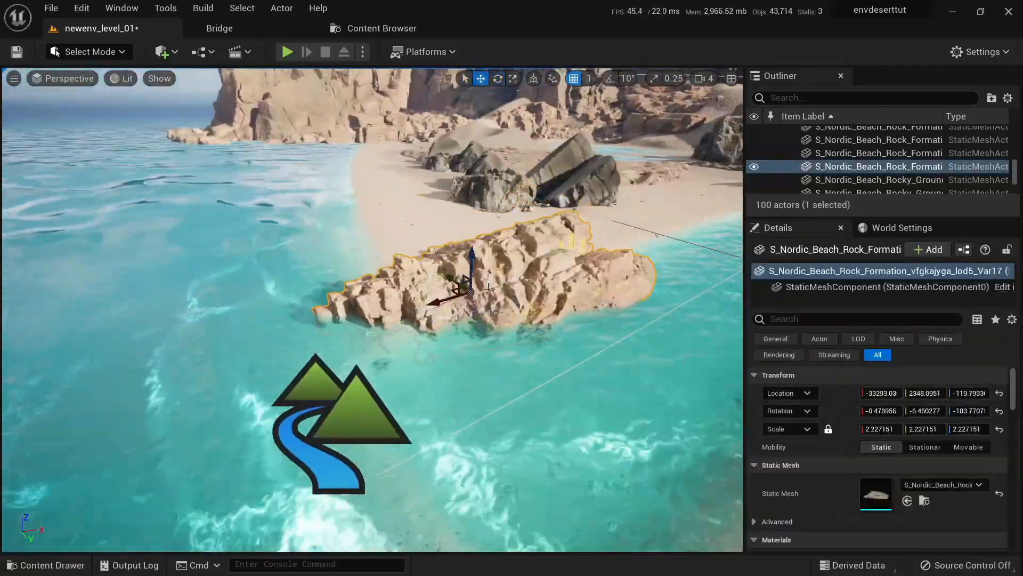
# Step: Place rock formations at the water's edge and flat Thai beach rock slabs among the valley boulders
pyautogui.click(220, 27)
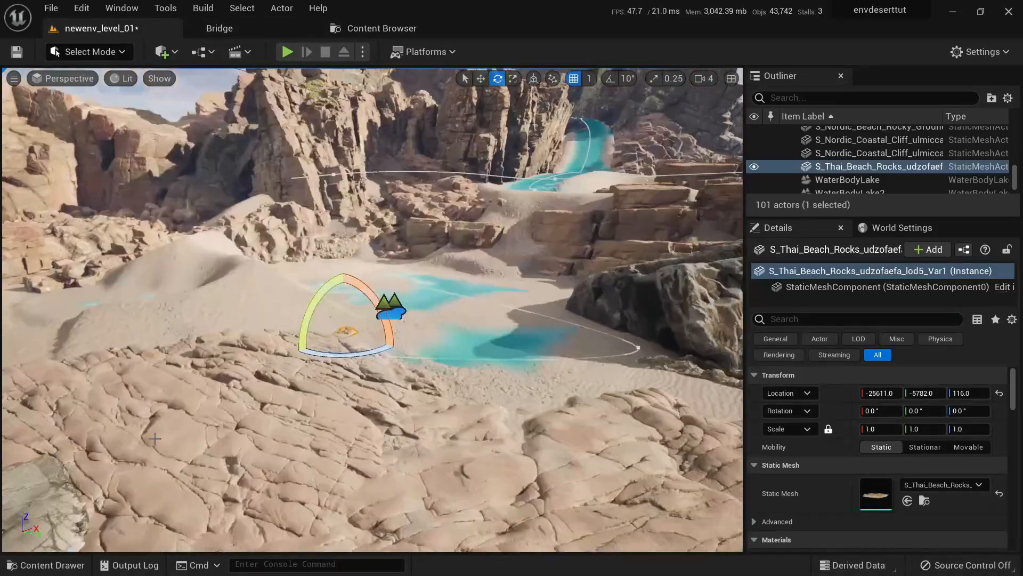
pyautogui.click(480, 78)
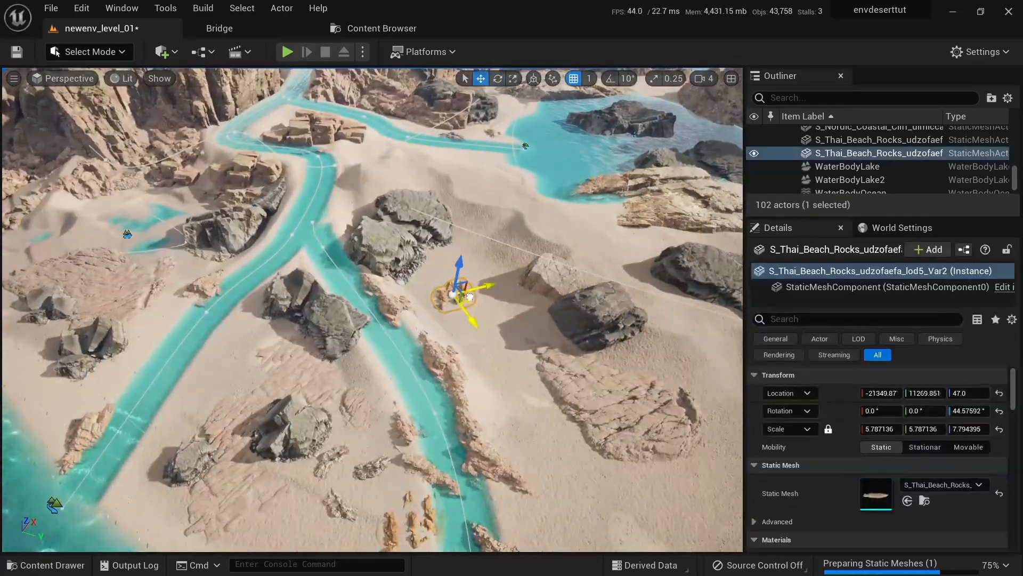
pyautogui.click(219, 27)
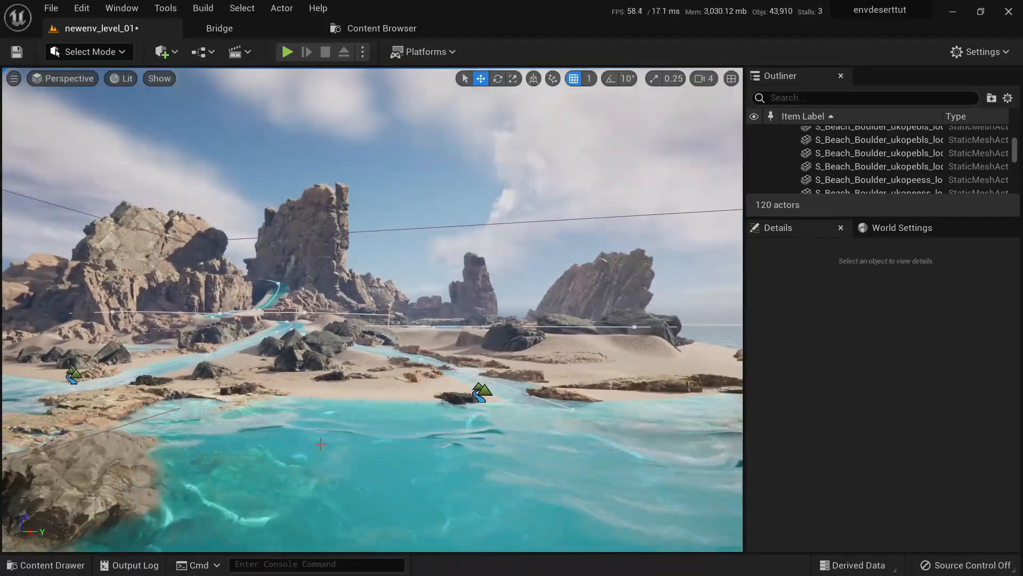
# Step: Place extra dark boulders along the river and near its mouth
pyautogui.click(220, 28)
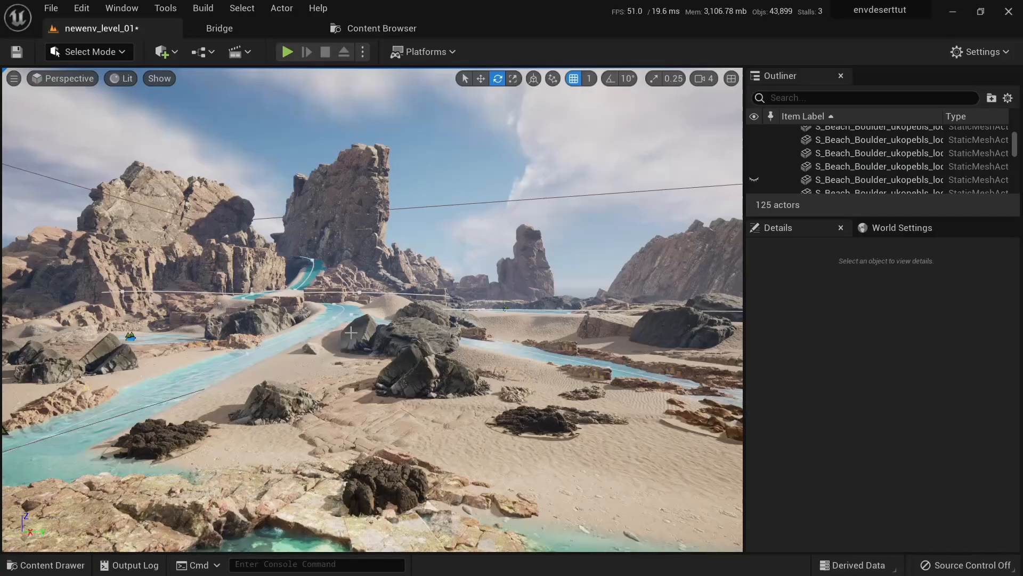
pyautogui.click(219, 28)
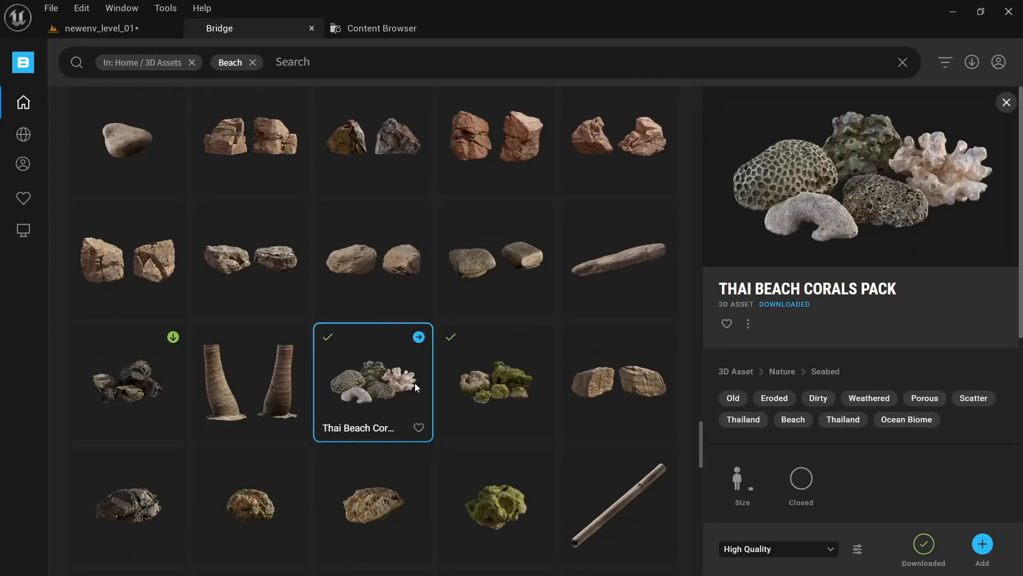
# Step: Open the Thai Beach Corals Pack, then download and add the Ocean Seaweed plant for foliage painting
pyautogui.click(382, 28)
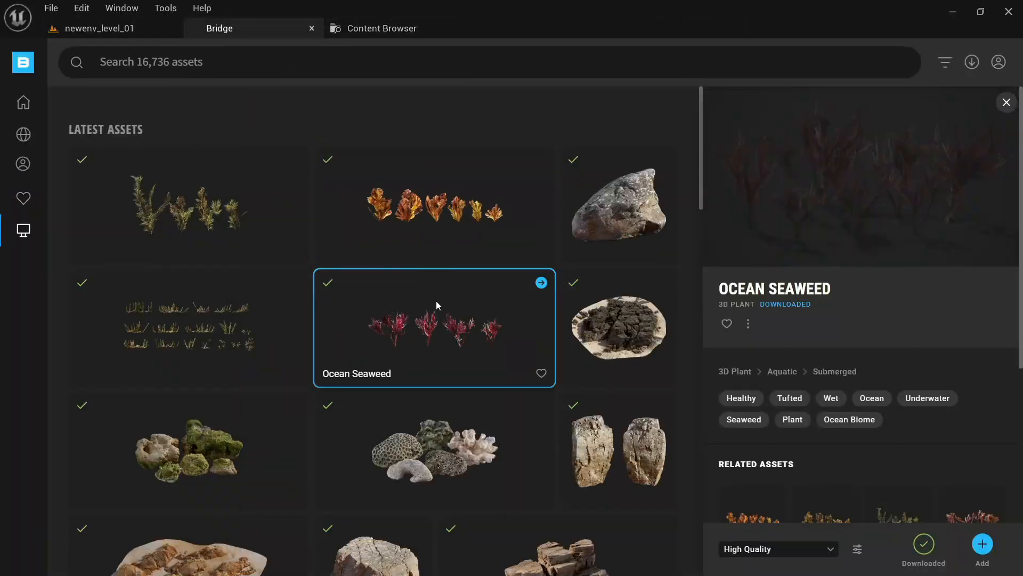
pyautogui.click(382, 27)
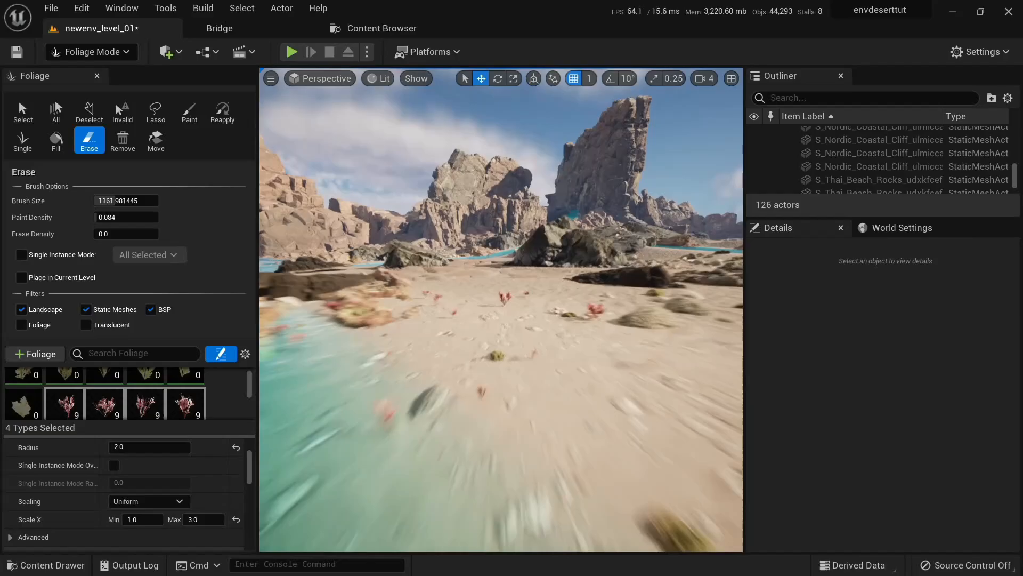
# Step: Paint seaweed onto the riverside sand and erase instances that landed in the water
pyautogui.press('ctrl+z')
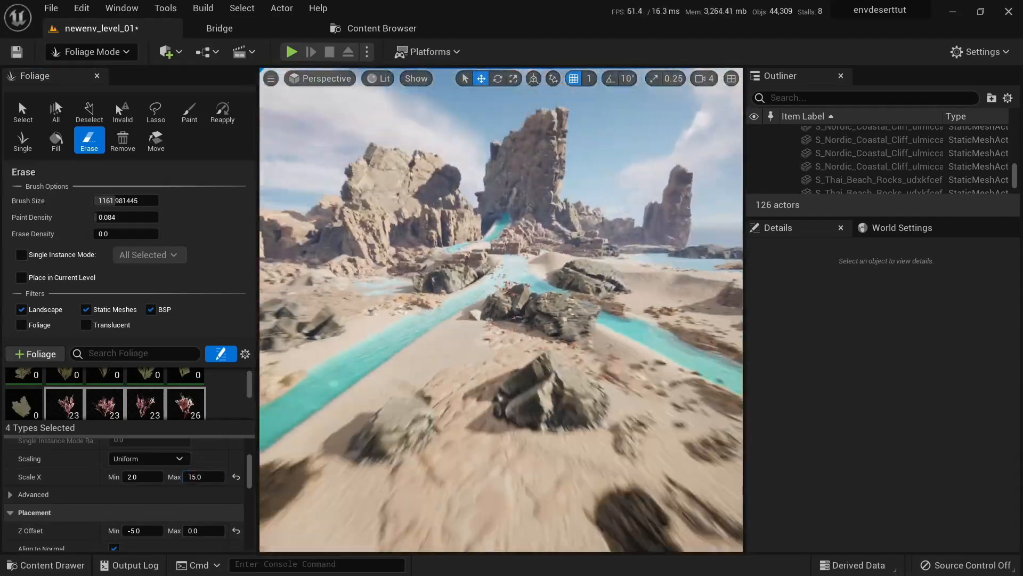
pyautogui.click(189, 107)
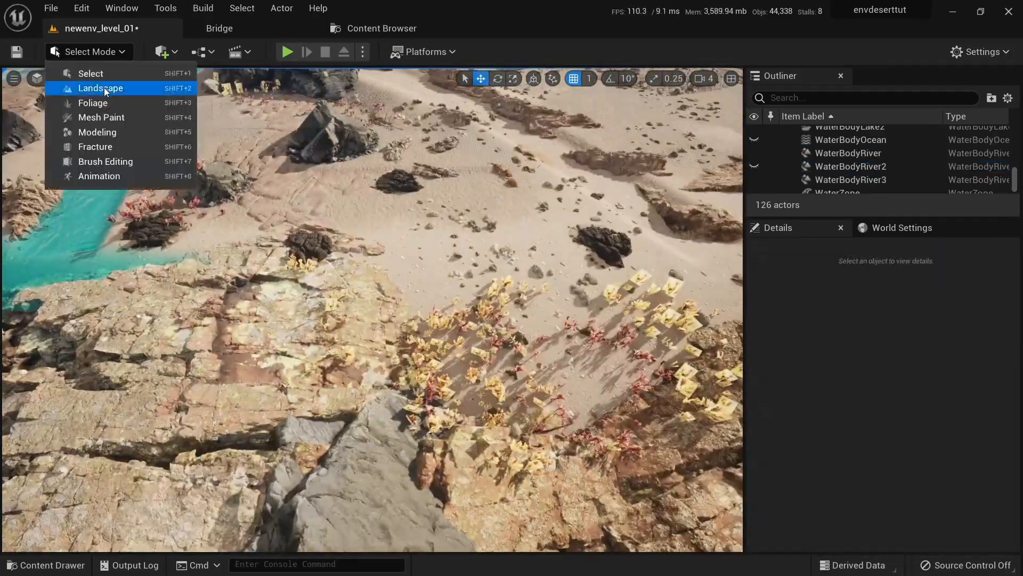
pyautogui.click(91, 103)
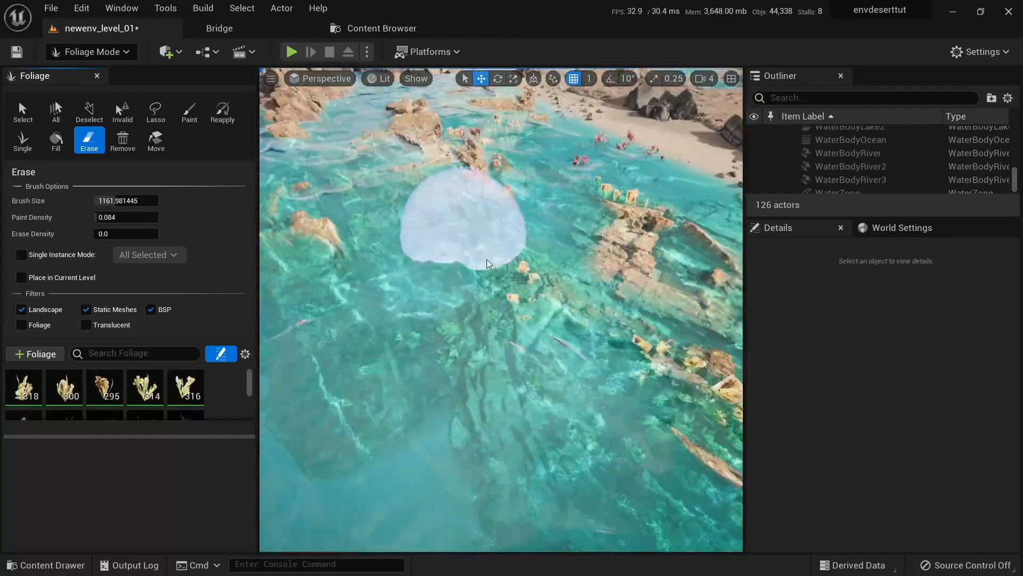
pyautogui.click(189, 110)
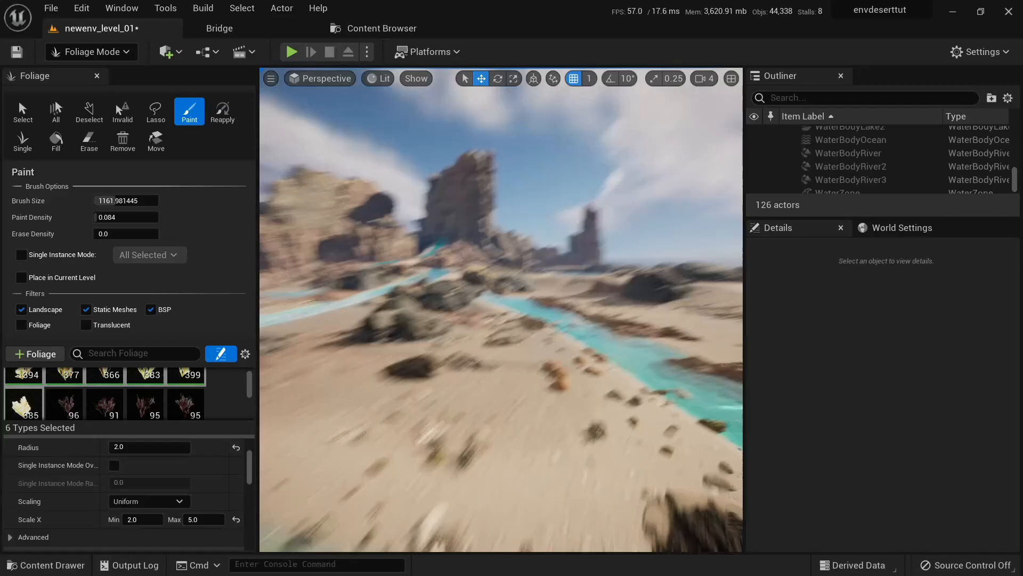
# Step: Paint grasses and coastal plants across beaches and riverbanks, erase shoreline strays and adjust minimum Scale X
pyautogui.click(291, 51)
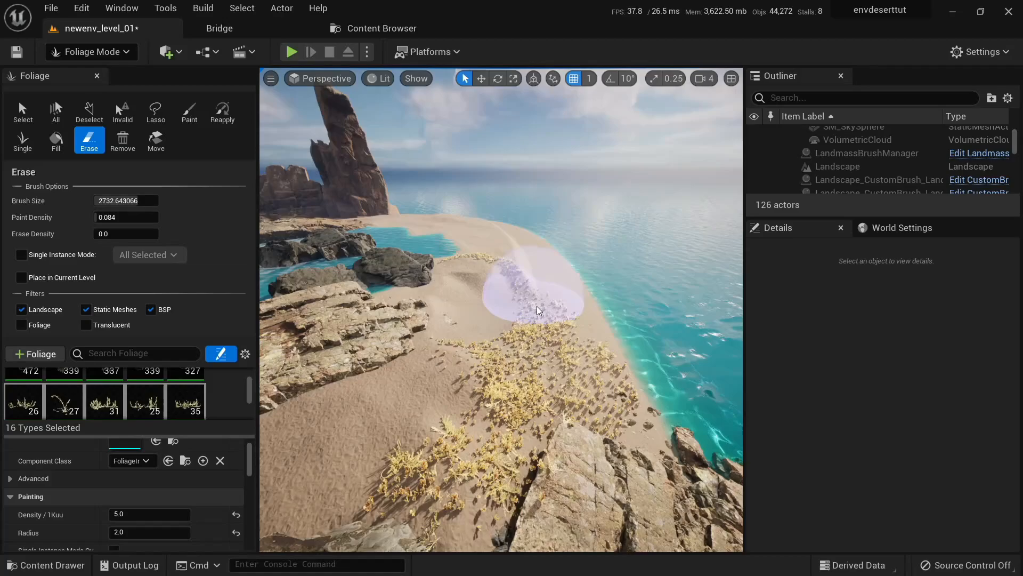
pyautogui.click(189, 107)
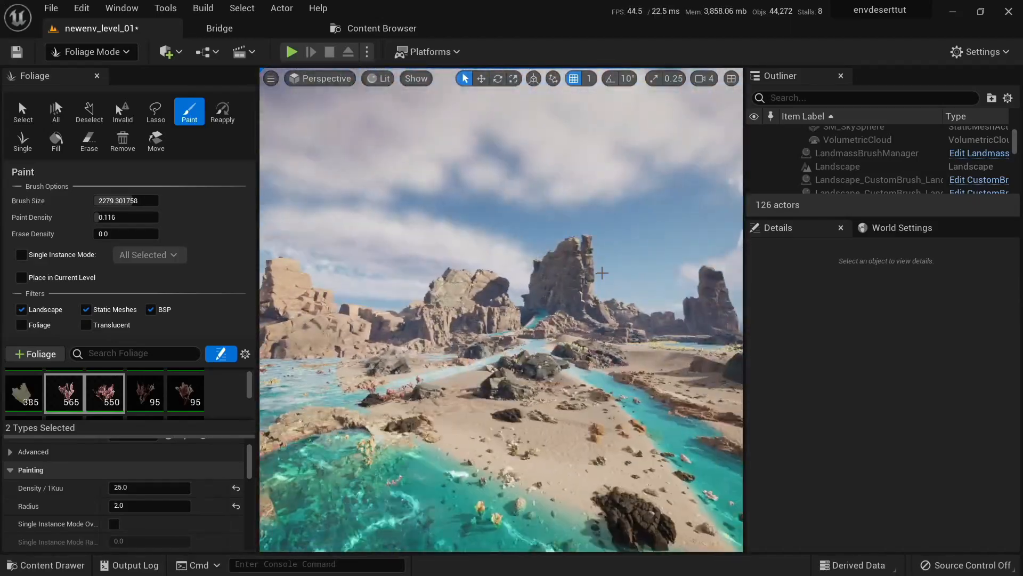
pyautogui.click(219, 28)
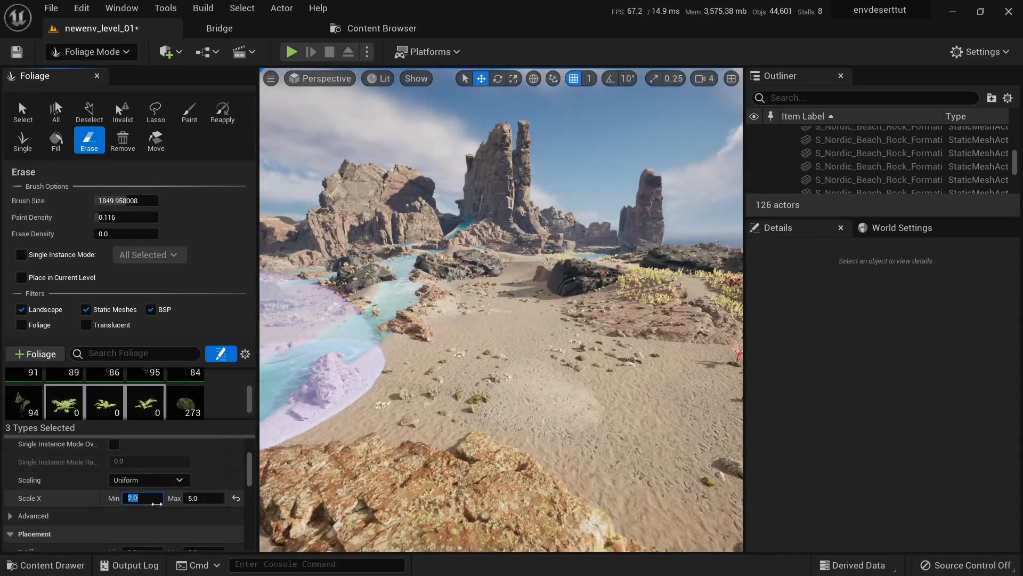
pyautogui.click(190, 111)
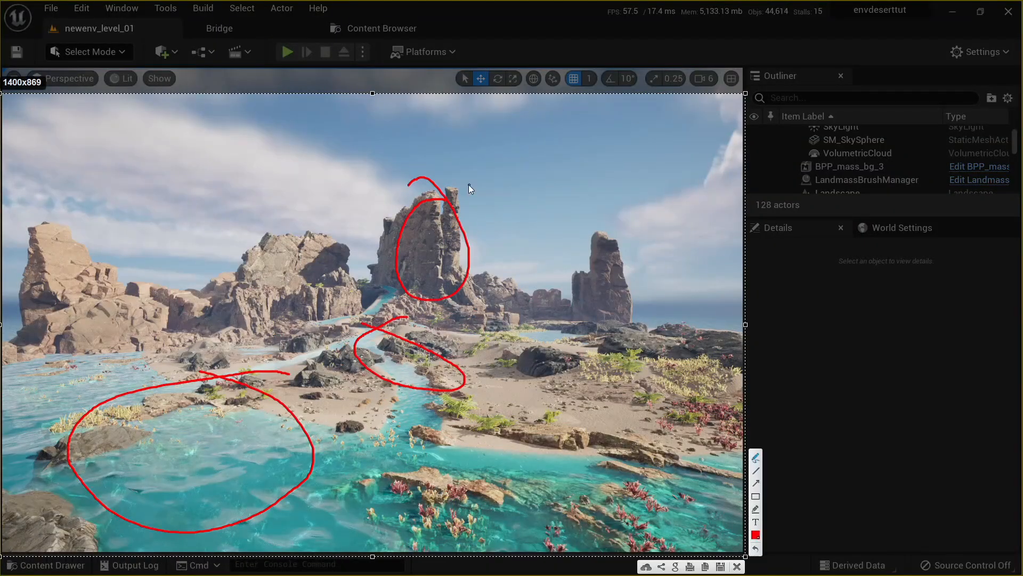
# Step: Start Save Current Level As for a new level in the newenvironment/mass folder
pyautogui.click(220, 28)
pyautogui.write('mas')
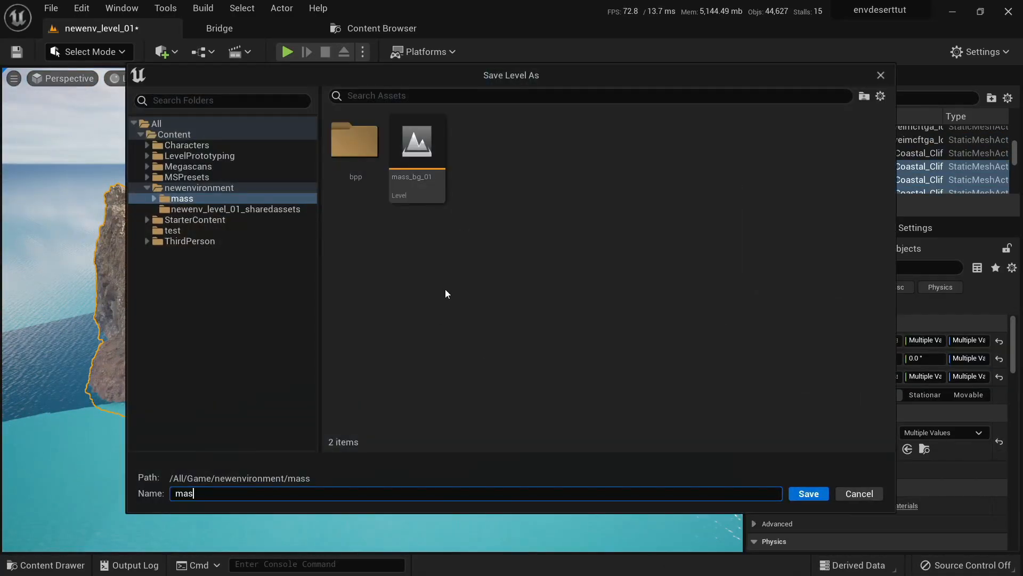
# Step: Save the mass level, review the BPP_mass_bg landmasses ringing the island, then head to Megascans decals
pyautogui.click(808, 493)
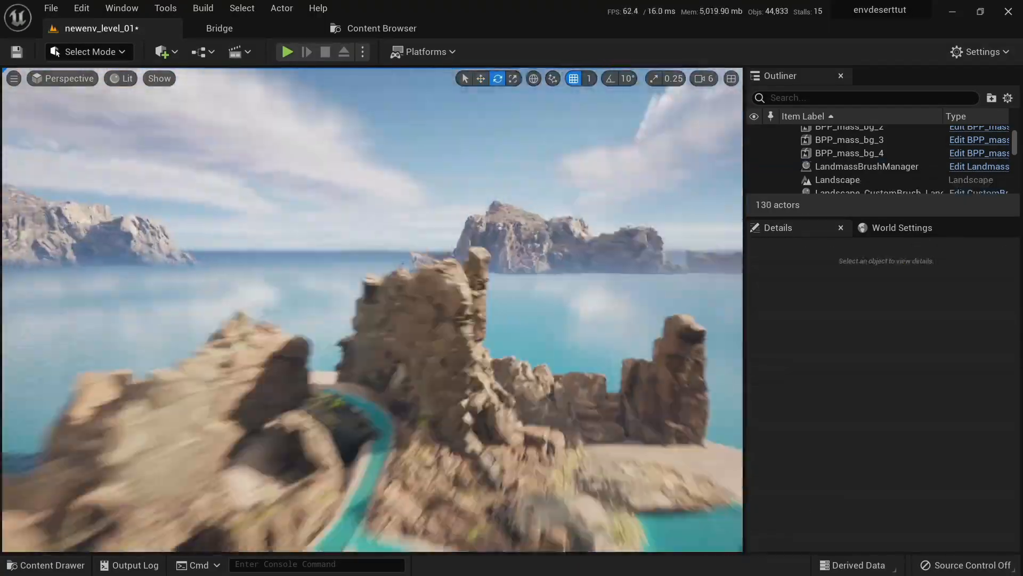
pyautogui.click(850, 139)
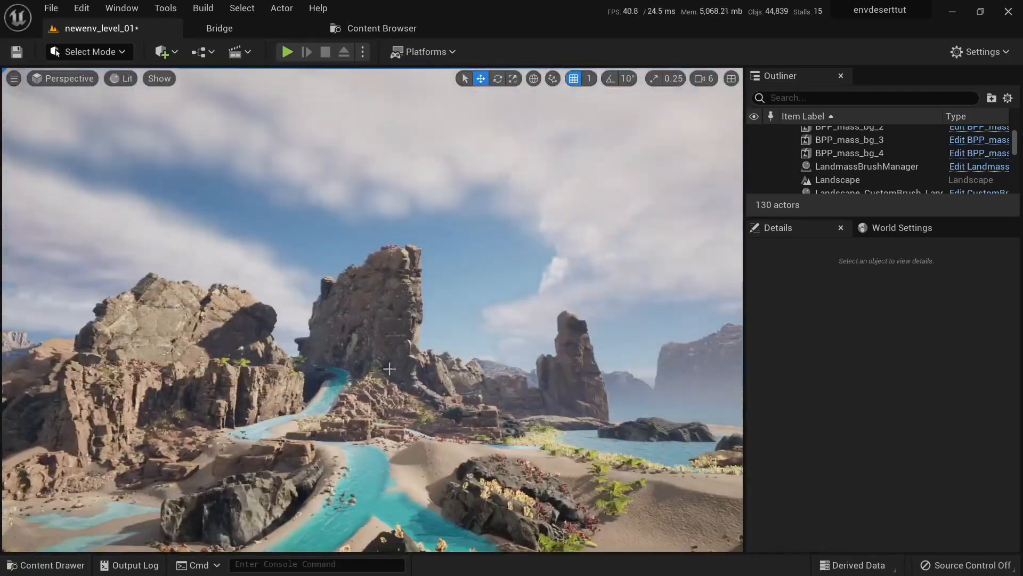
pyautogui.click(220, 28)
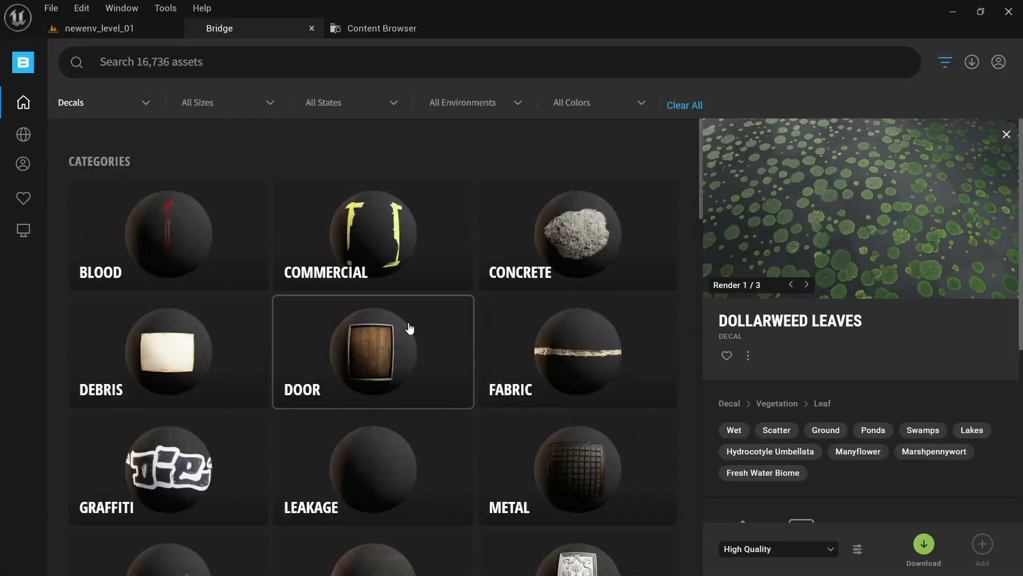
# Step: Search Bridge decals for 'Roman' and pick the Roman Mosaic Pattern decal to download
pyautogui.write('Roman')
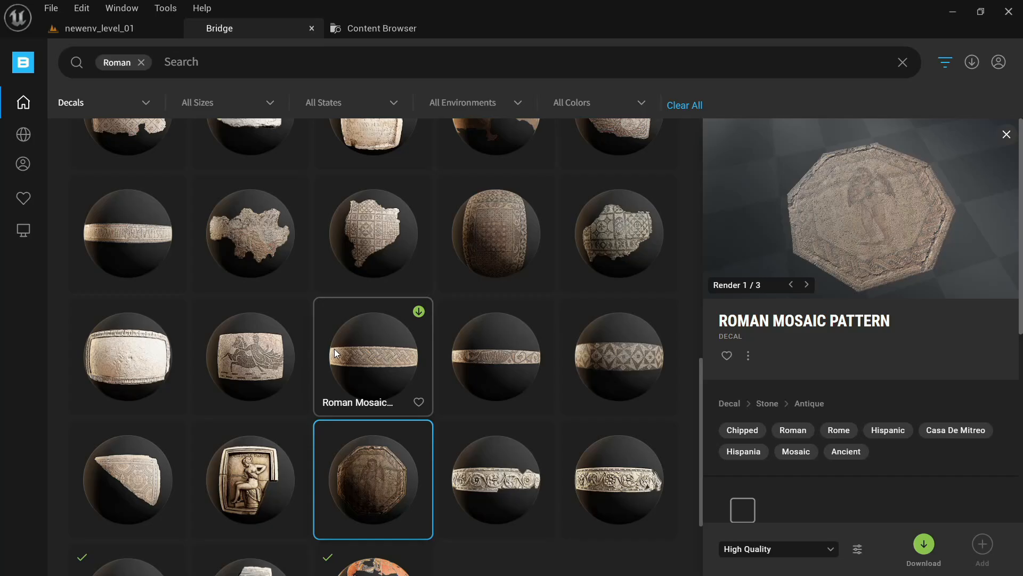
pyautogui.click(384, 27)
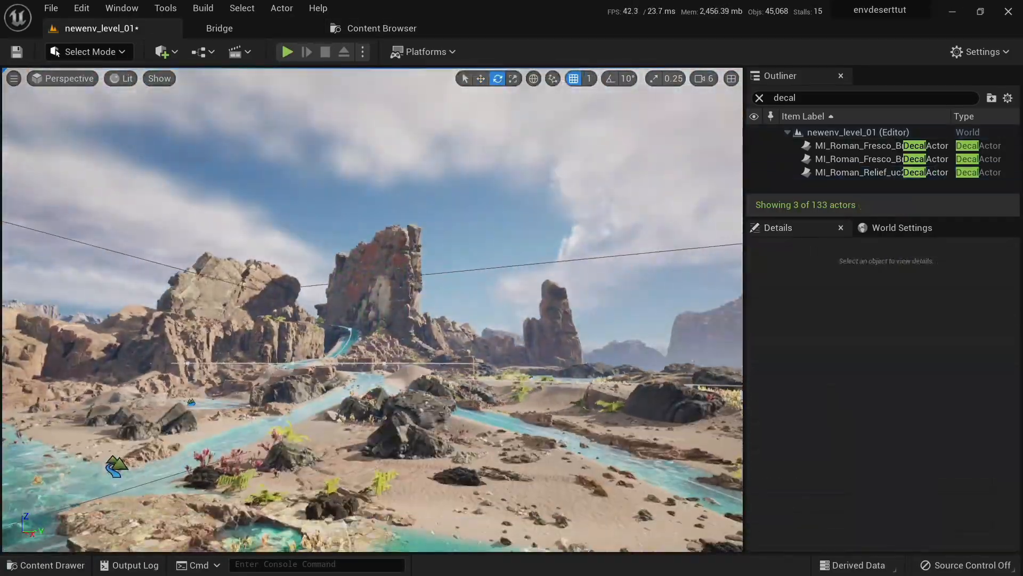
# Step: Focus the viewport on one of the placed Roman decal actors from the Outliner
pyautogui.doubleClick(853, 172)
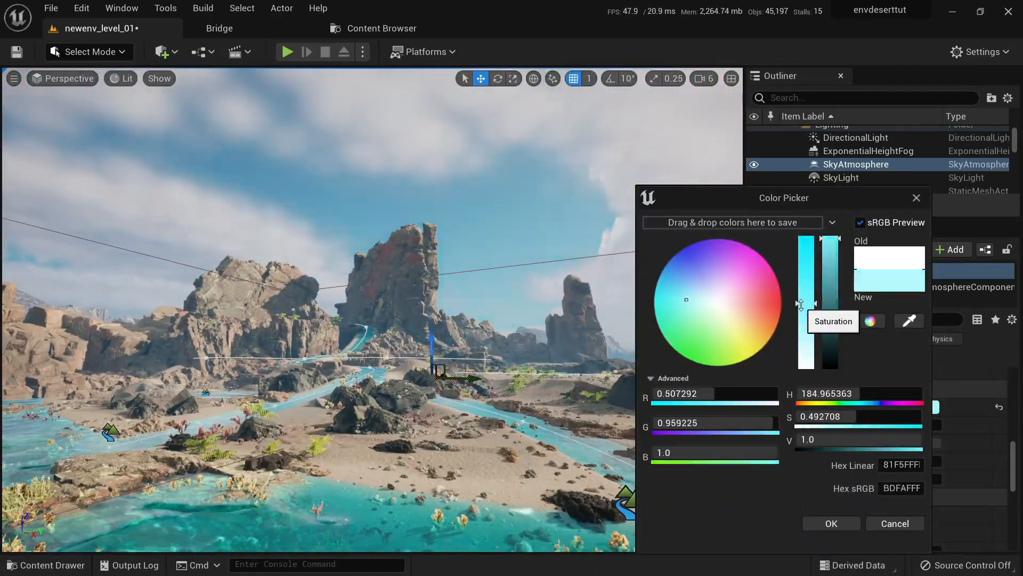
# Step: Confirm the pale cyan sky luminance tint and select the DirectionalLight to re-angle the sun
pyautogui.click(831, 522)
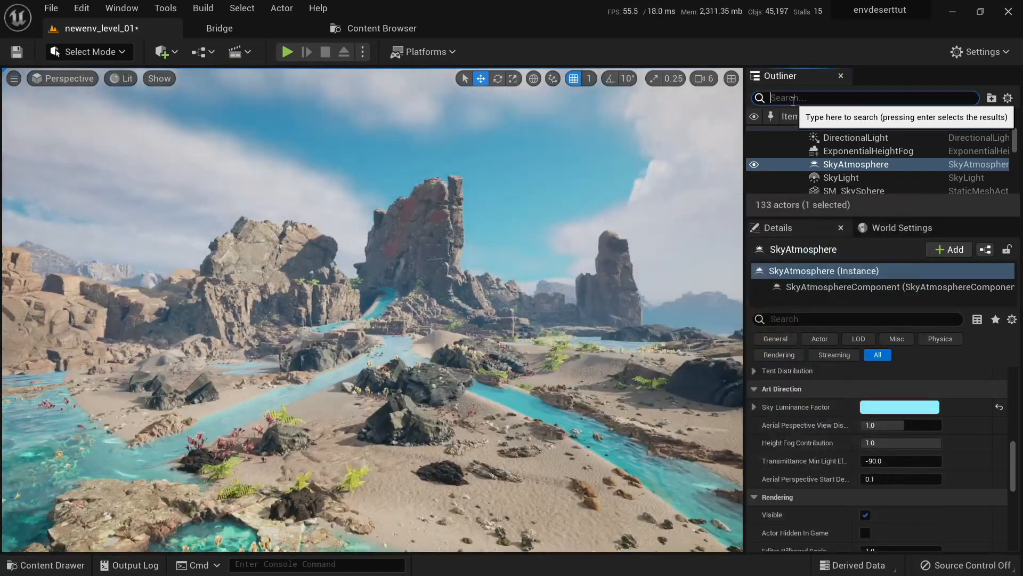
pyautogui.write('direc')
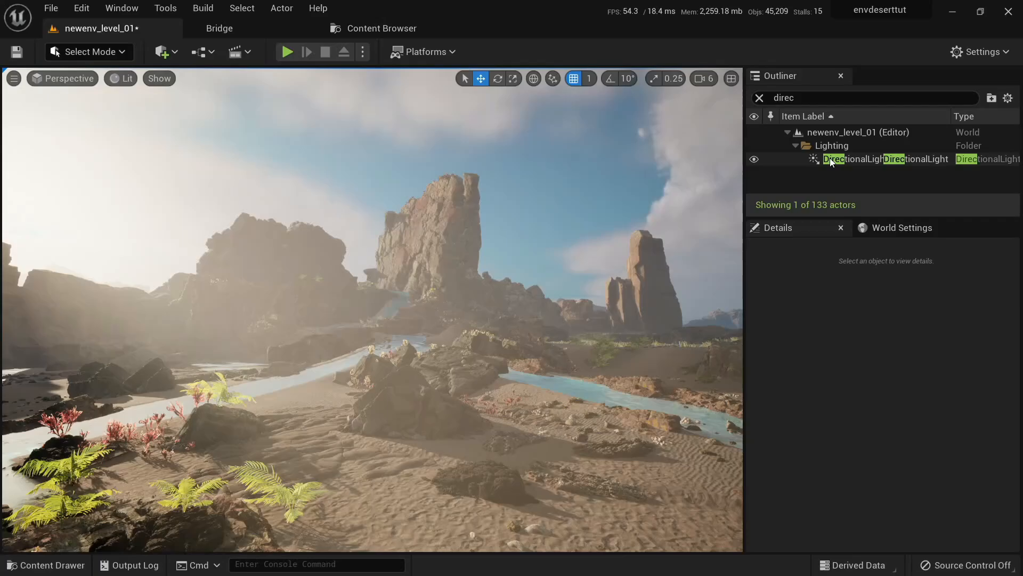
pyautogui.click(849, 159)
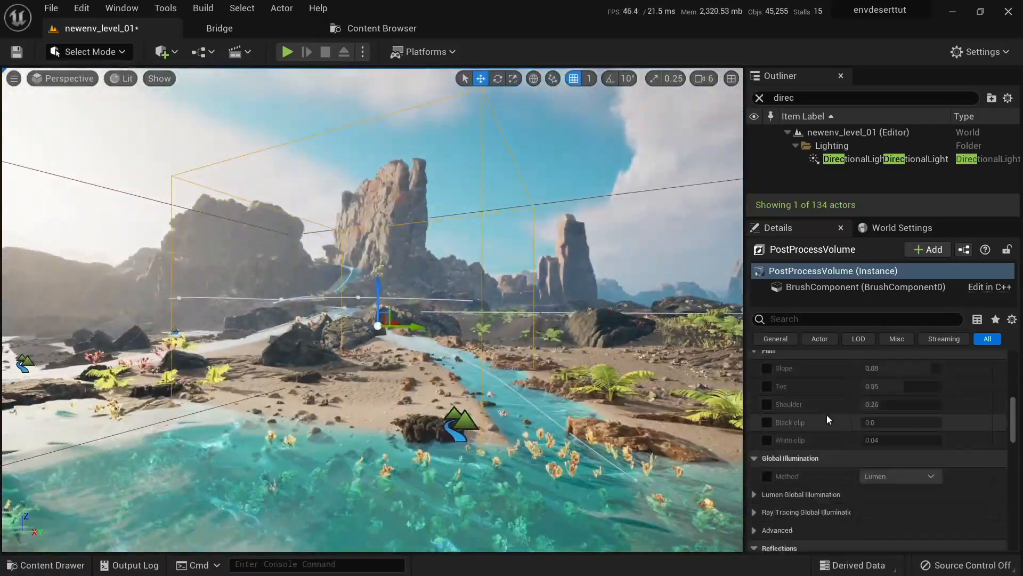
# Step: Find the Color Grading Saturation setting in the PostProcessVolume Details via 'sat' search
pyautogui.write('satura')
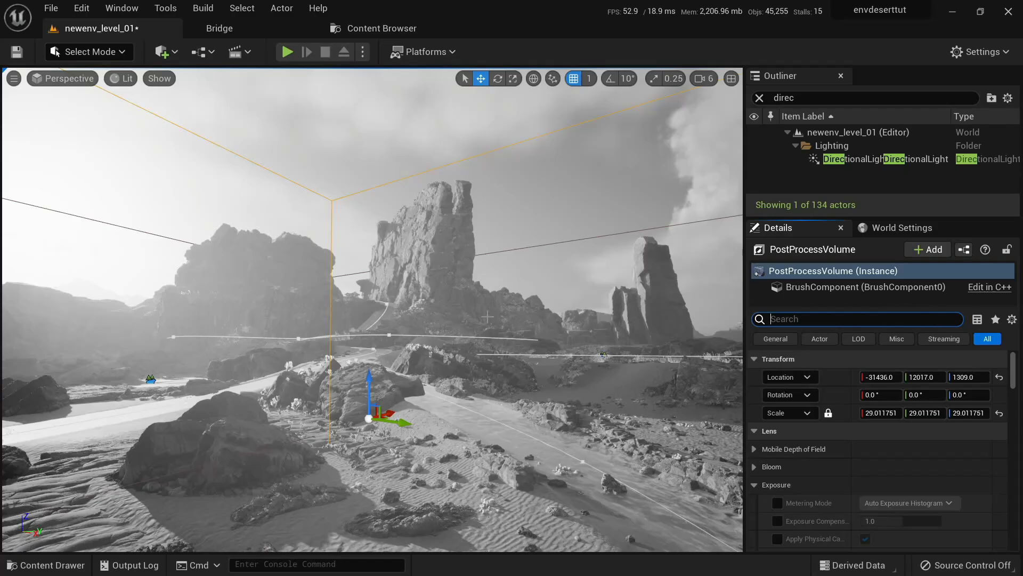
pyautogui.write('sat')
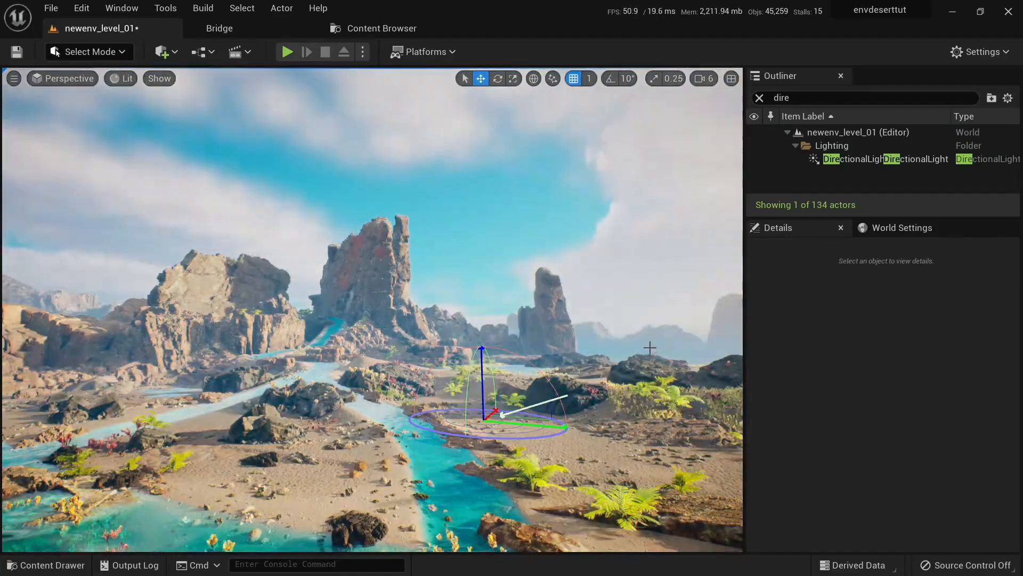
# Step: Filter the Outliner by 'fog' to select the ExponentialHeightFog actor
pyautogui.click(759, 98)
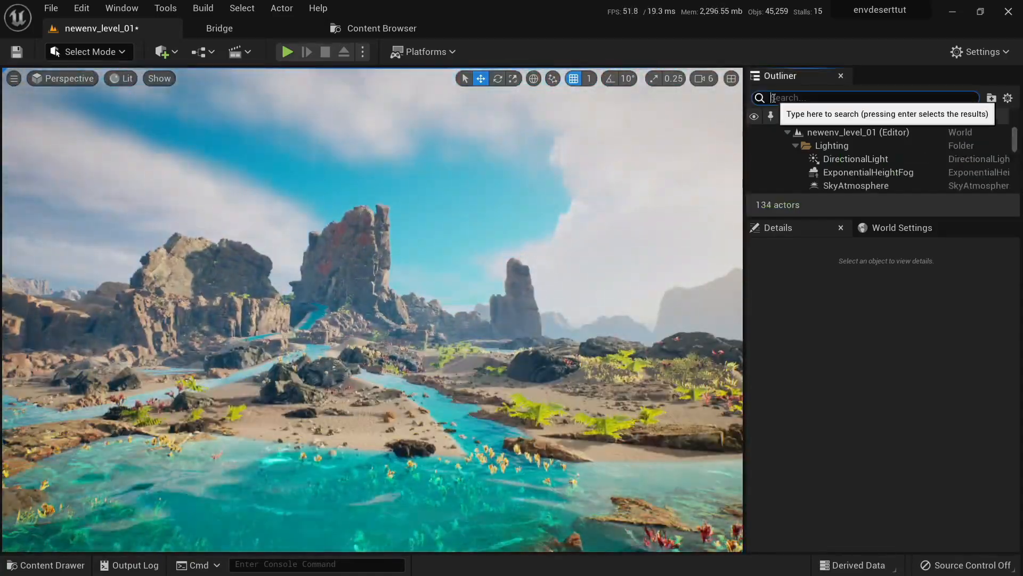
pyautogui.write('fog')
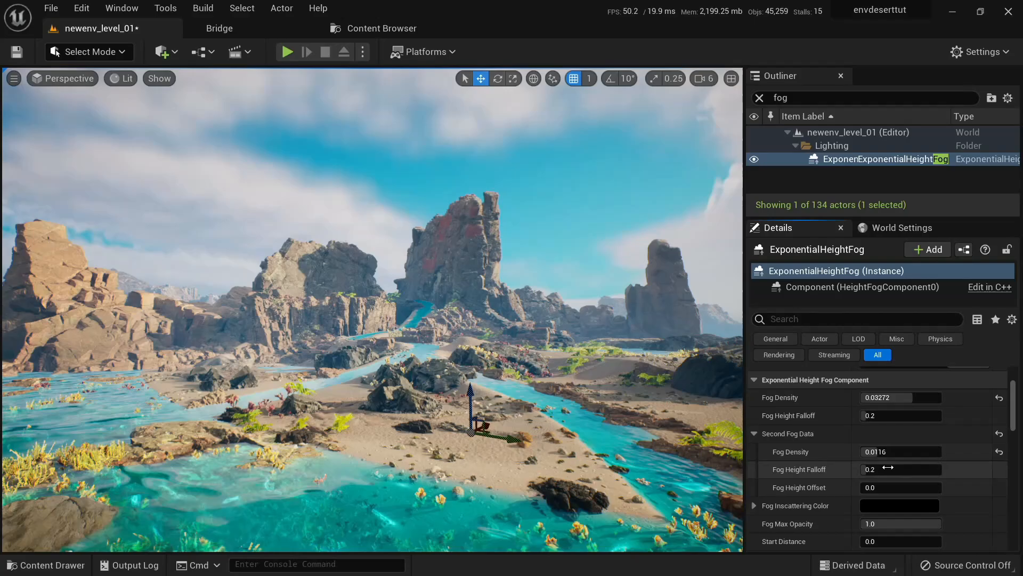